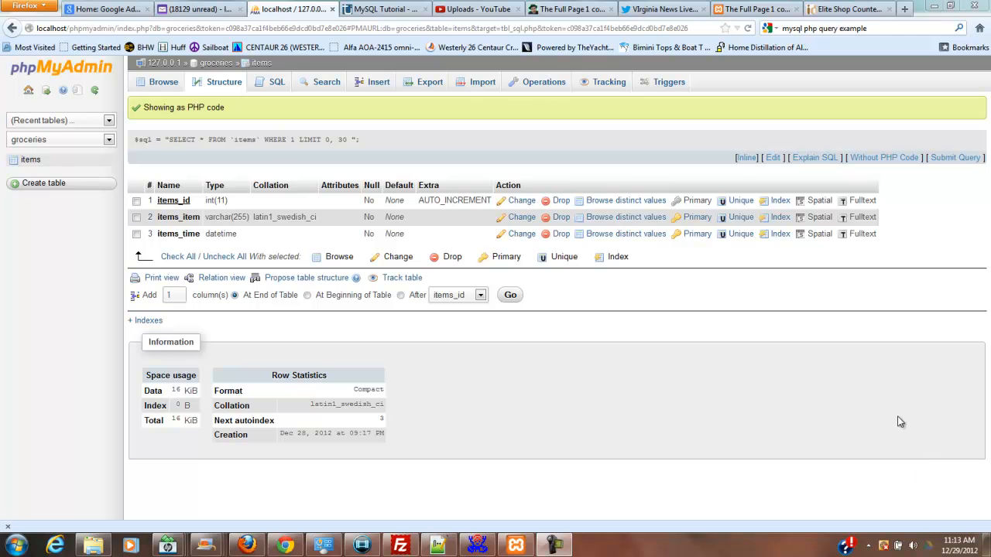
pyautogui.moveTo(322, 180)
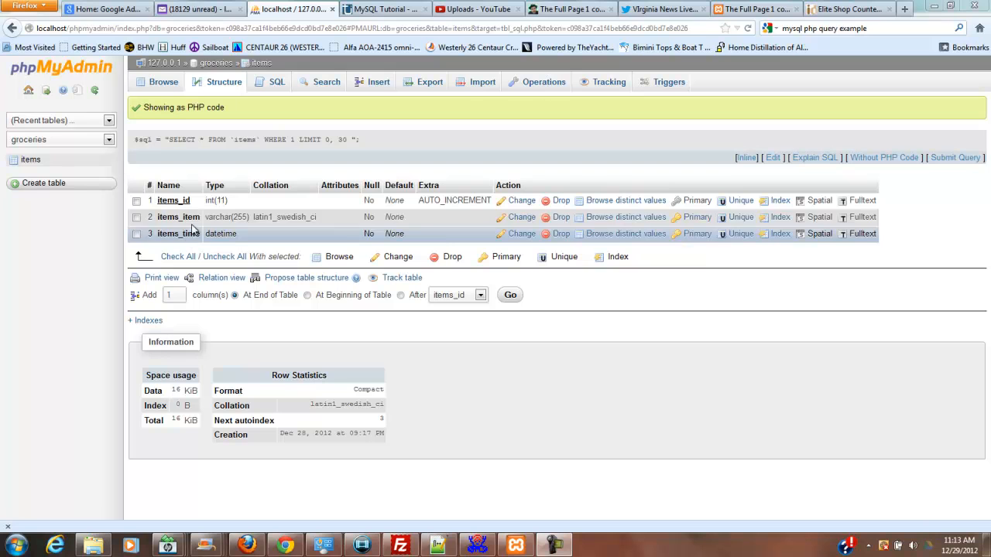
pyautogui.moveTo(189, 223)
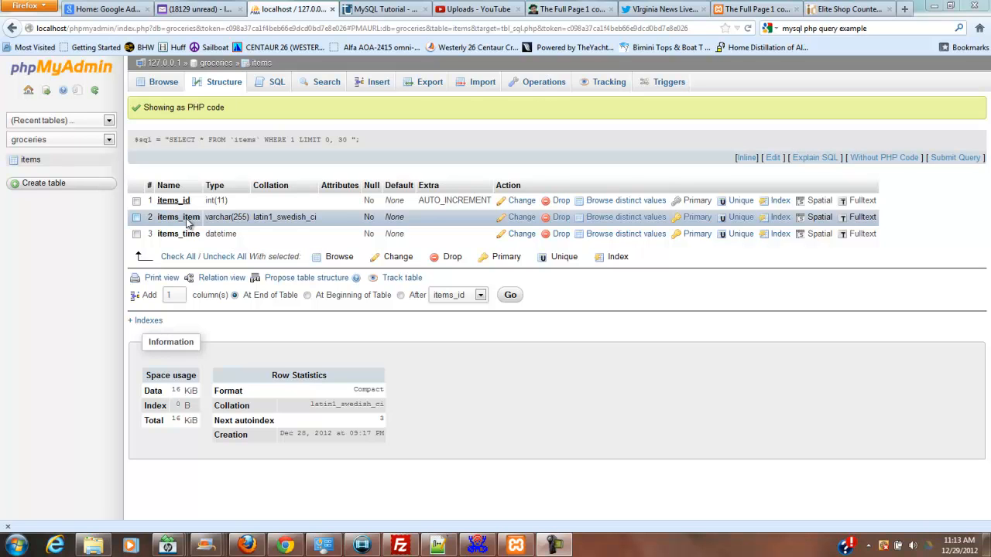
pyautogui.moveTo(173, 225)
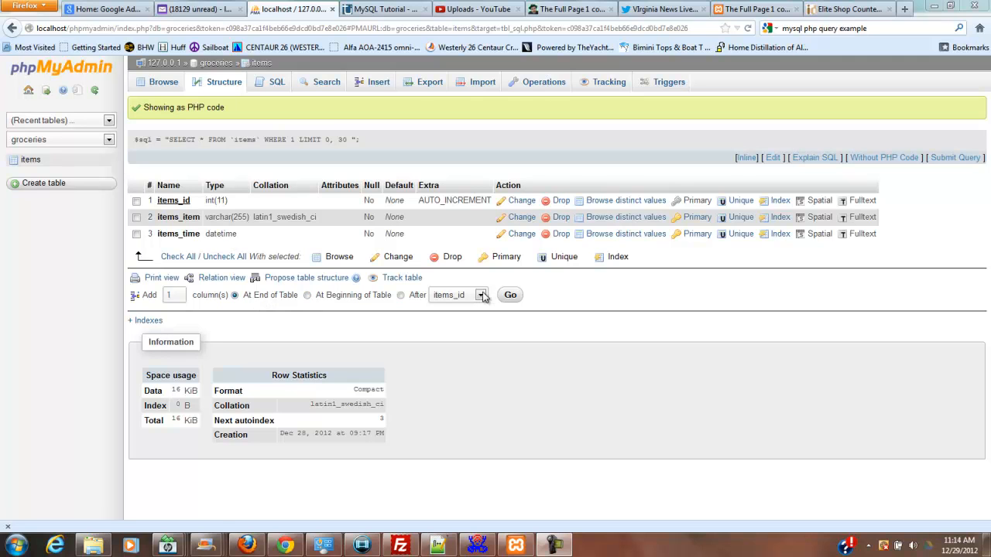
# Start adding one new column positioned after items_item in the items table.
pyautogui.click(480, 294)
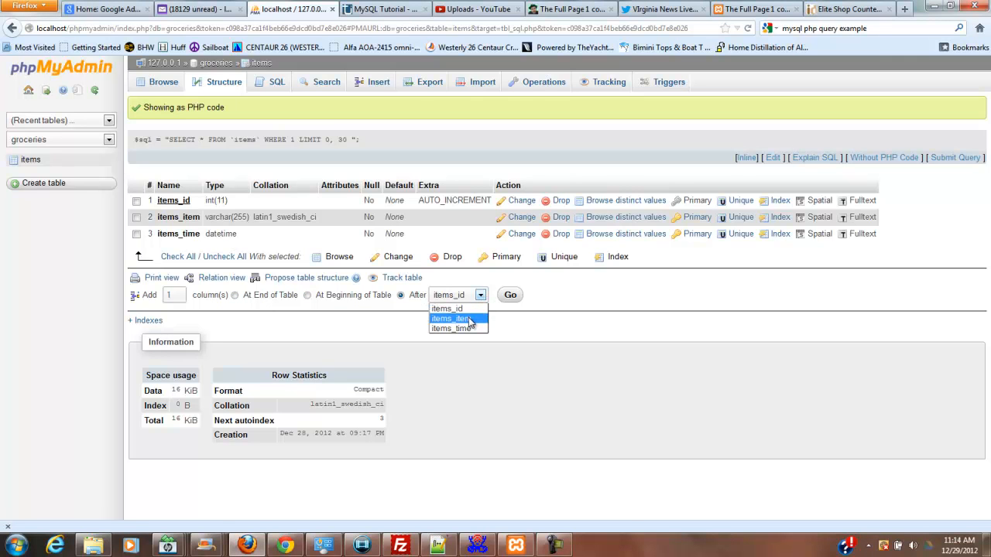
pyautogui.click(452, 319)
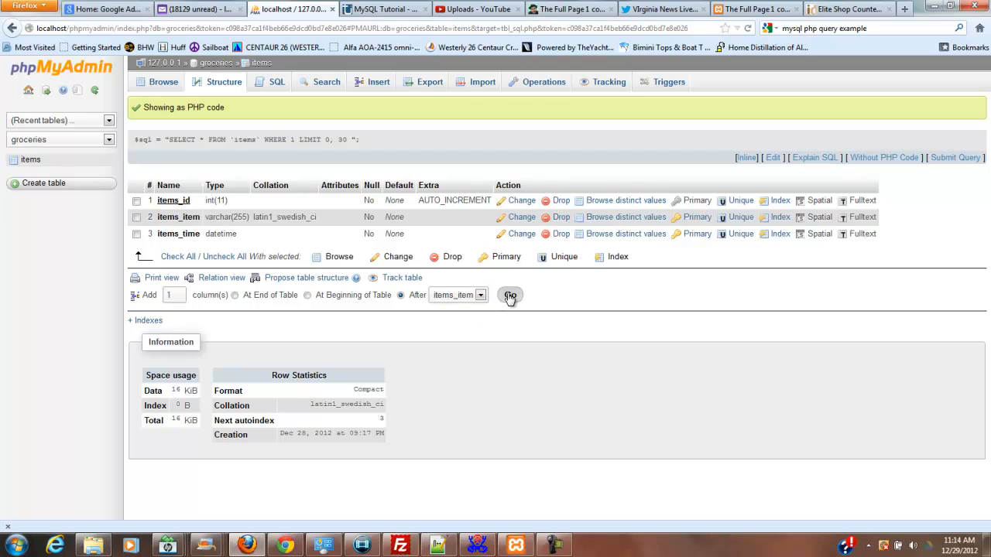
pyautogui.click(510, 294)
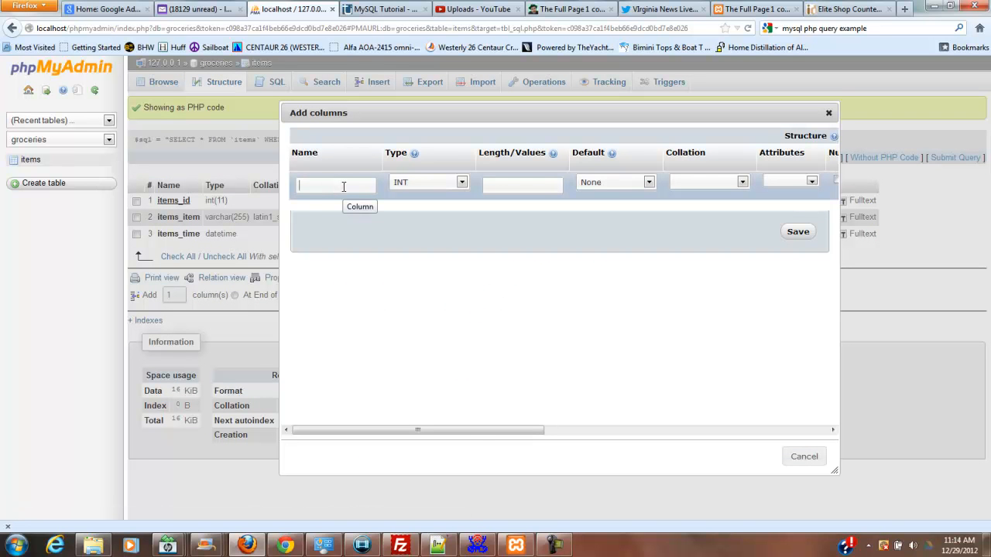
# Name the column items_notes, make it type TEXT and save it.
pyautogui.write('items_note')
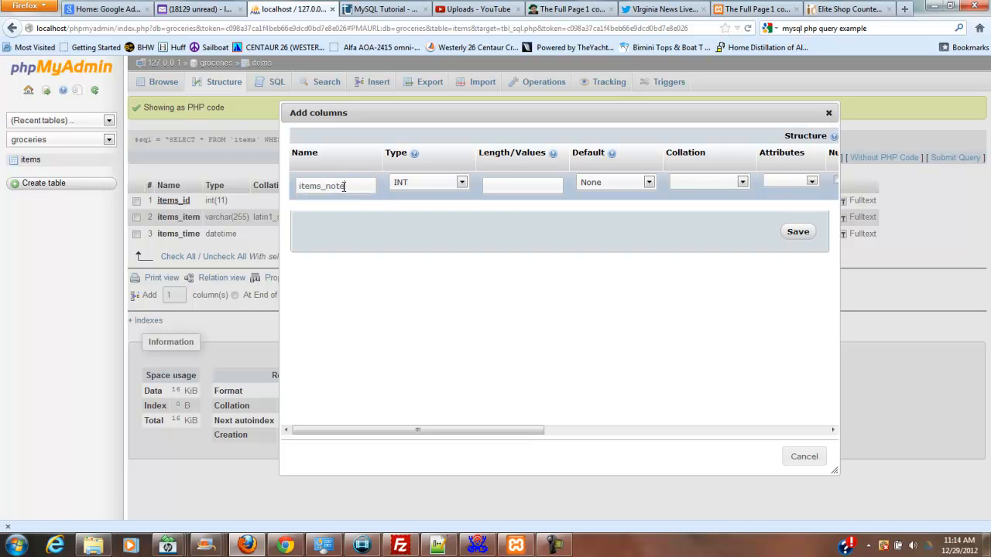
pyautogui.write('s')
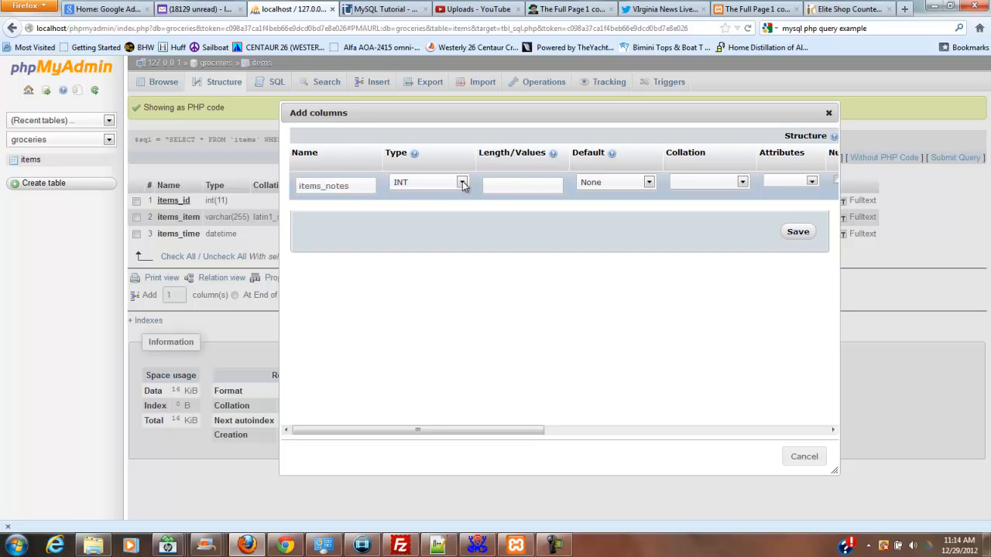
pyautogui.click(461, 183)
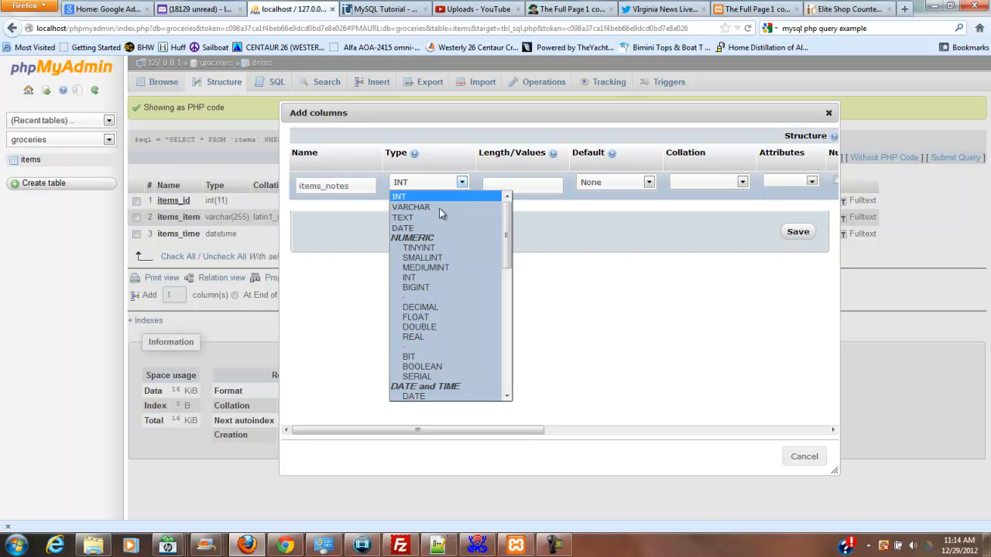
pyautogui.moveTo(428, 216)
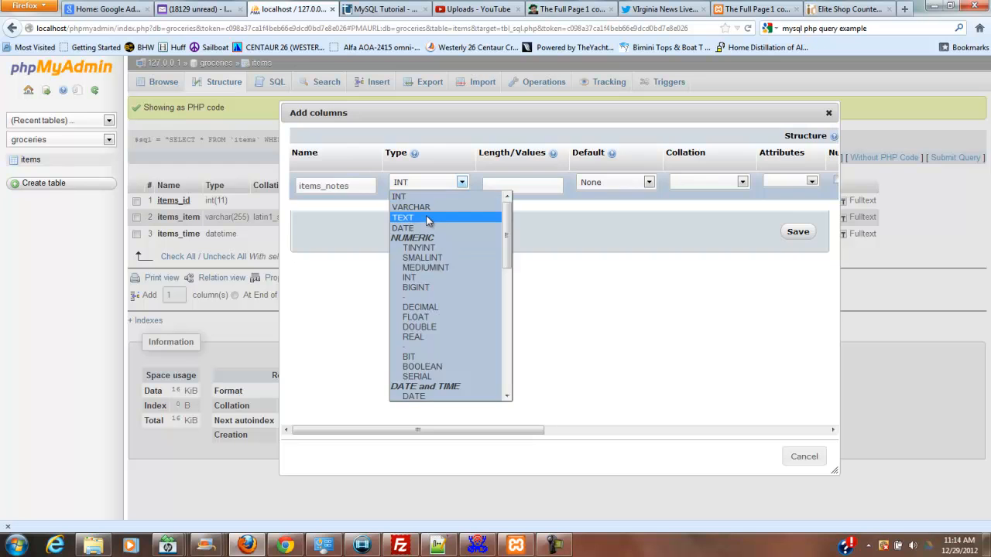
pyautogui.click(402, 217)
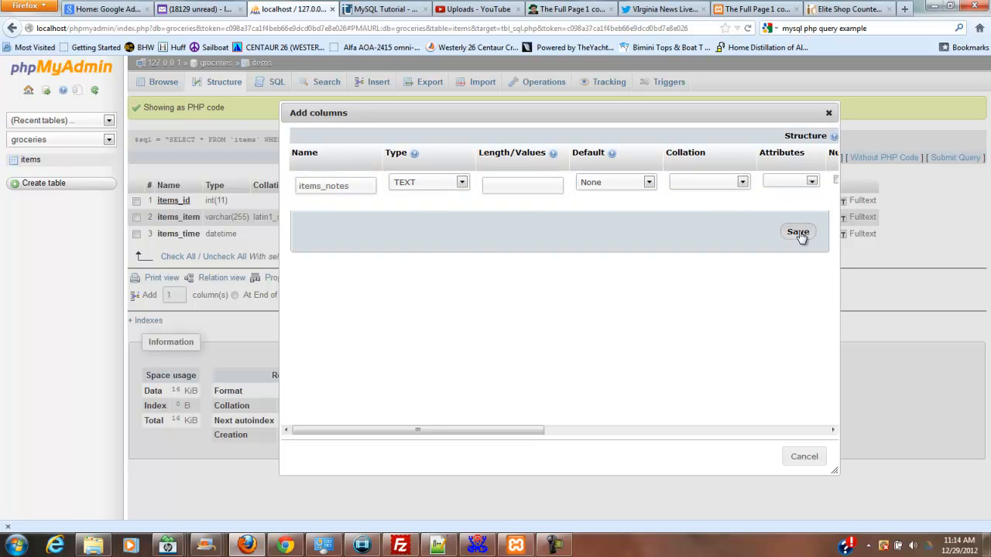
pyautogui.click(797, 232)
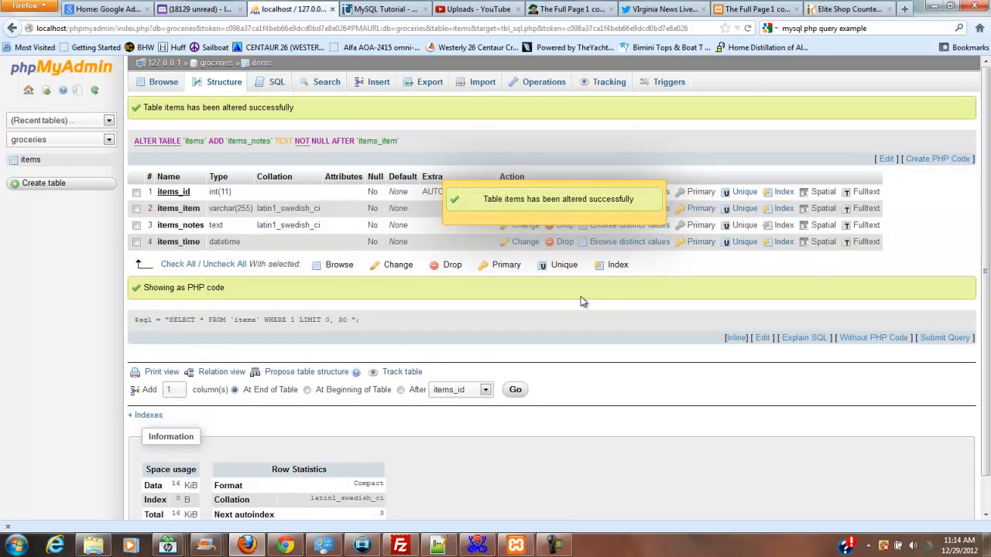
pyautogui.moveTo(412, 263)
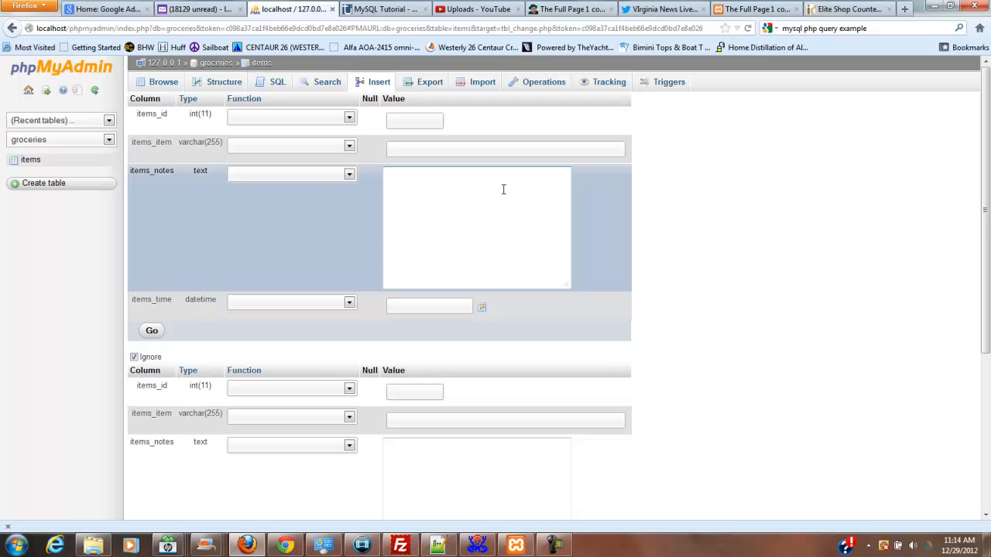
pyautogui.moveTo(461, 197)
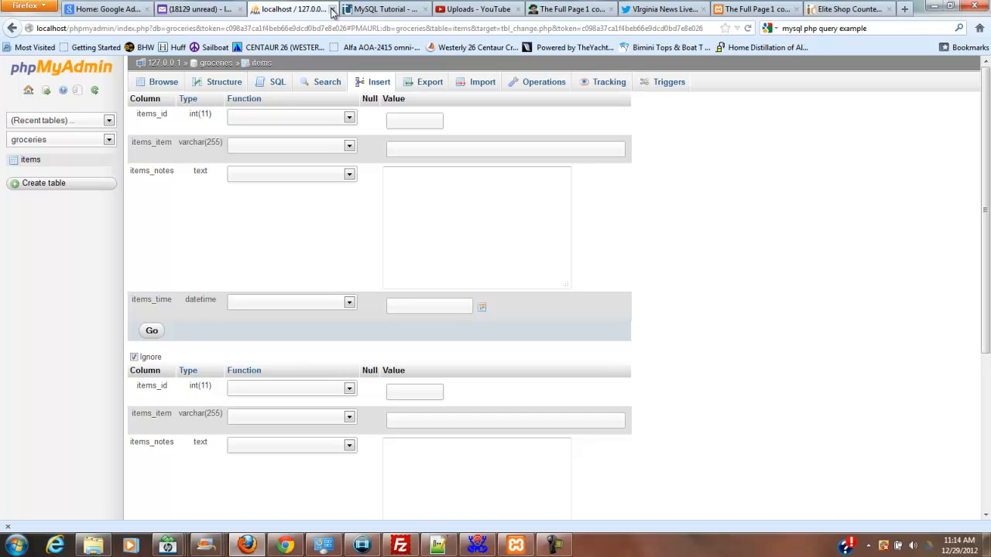
pyautogui.moveTo(331, 10)
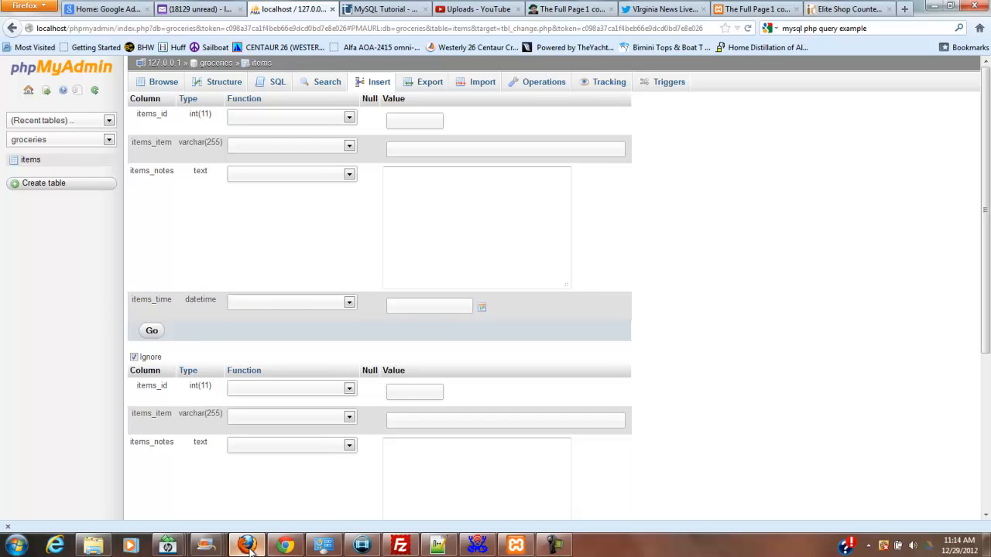
pyautogui.moveTo(439, 544)
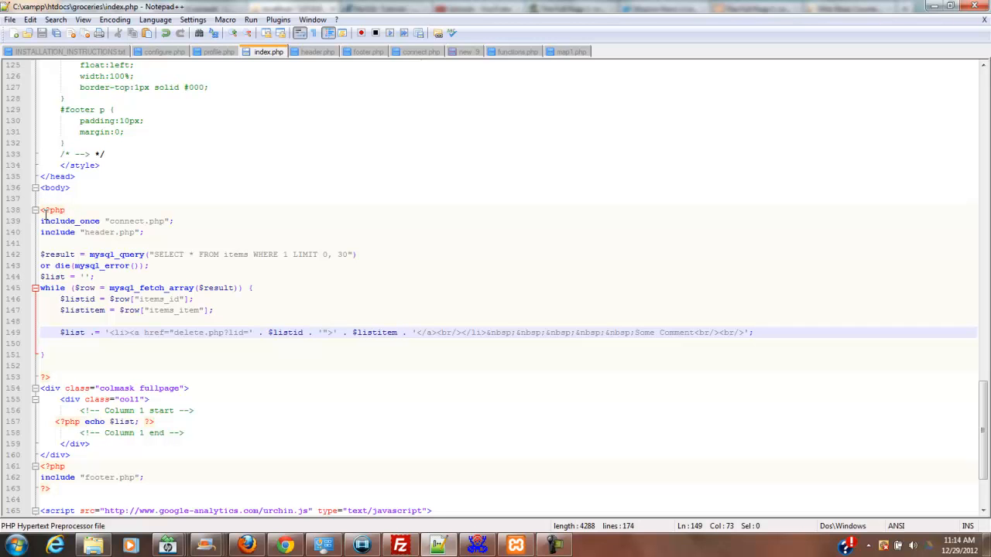
pyautogui.moveTo(163, 226)
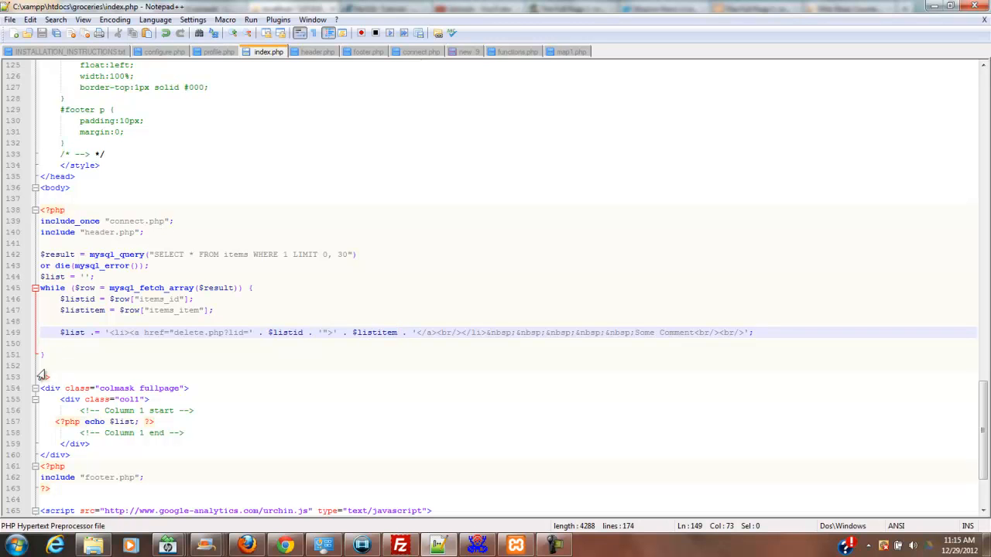
# Delete the LIMIT 0, 30 clause and its leftover space from the items query in index.php.
pyautogui.click(45, 378)
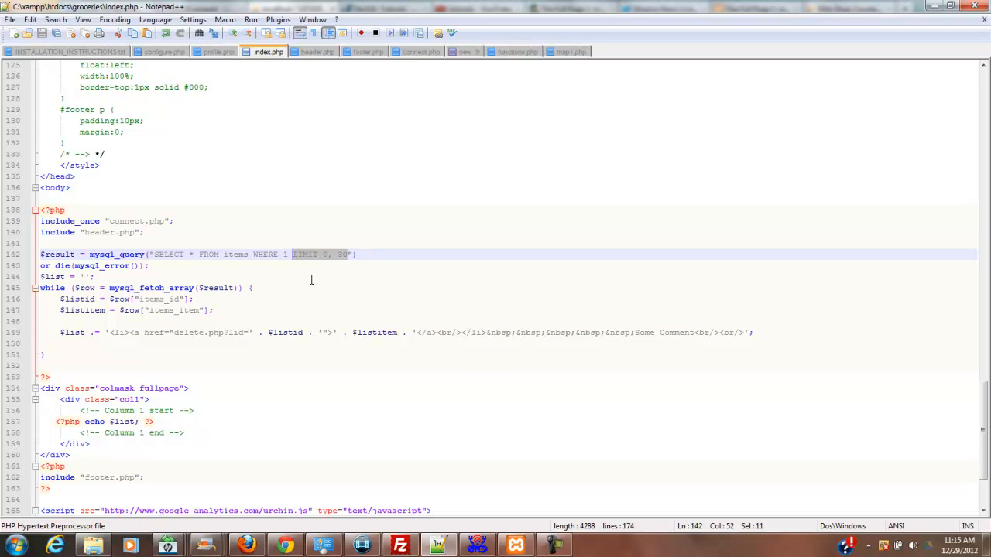
pyautogui.press('Delete')
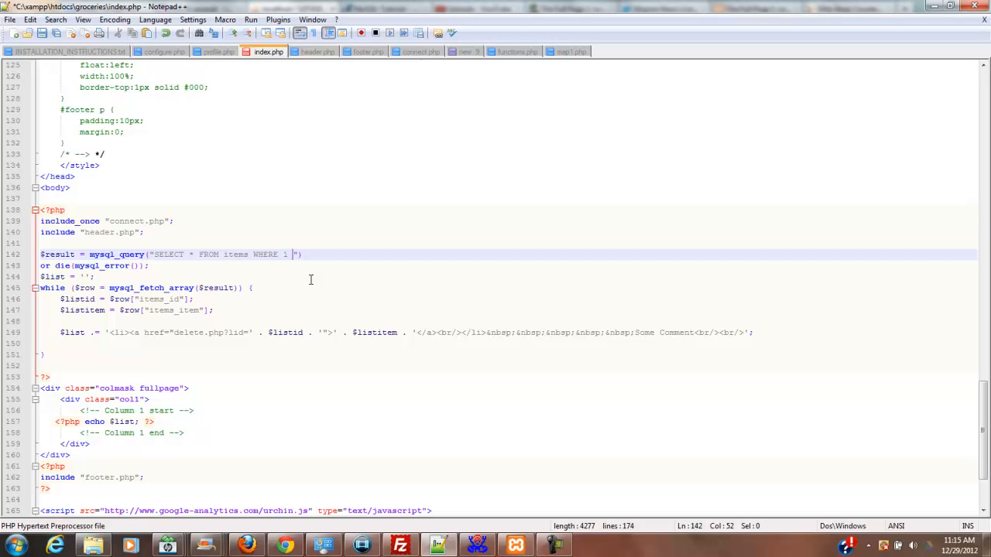
pyautogui.press('backspace')
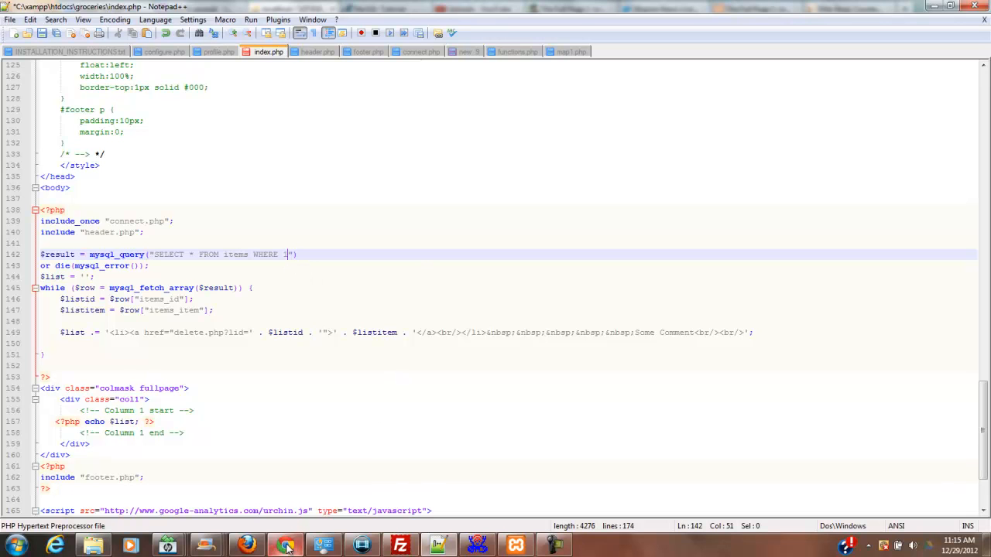
pyautogui.moveTo(362, 545)
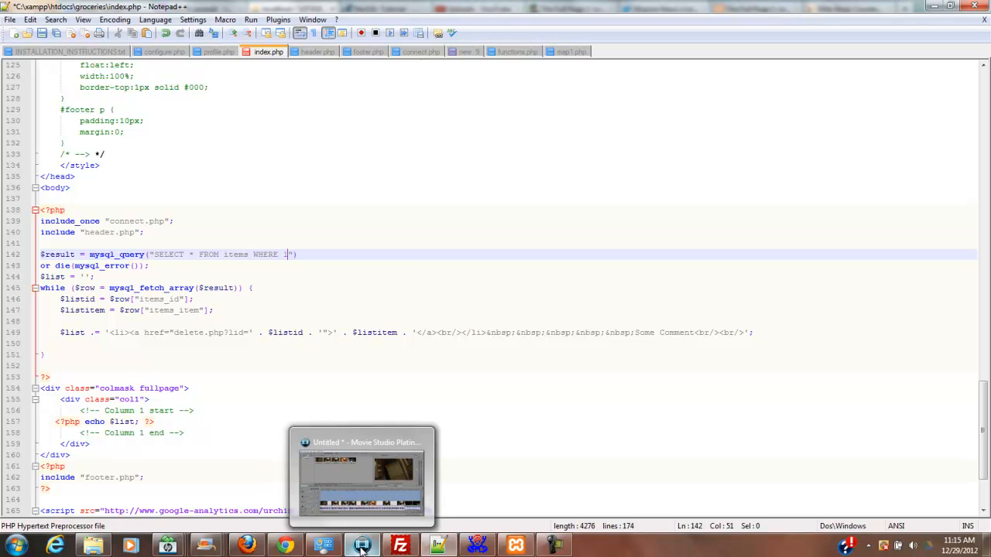
# Back in phpMyAdmin, run a search on the items table to list its rows.
pyautogui.click(246, 545)
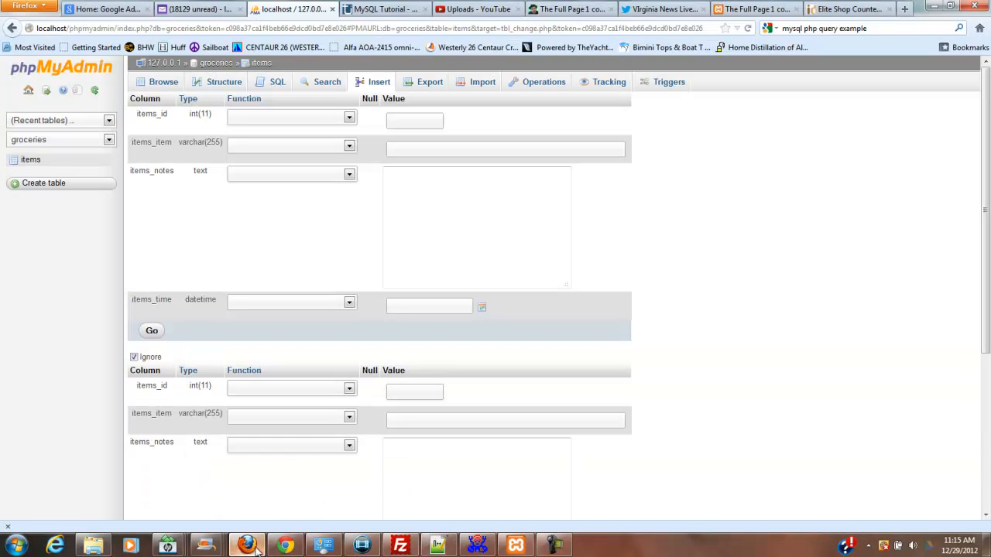
pyautogui.click(162, 81)
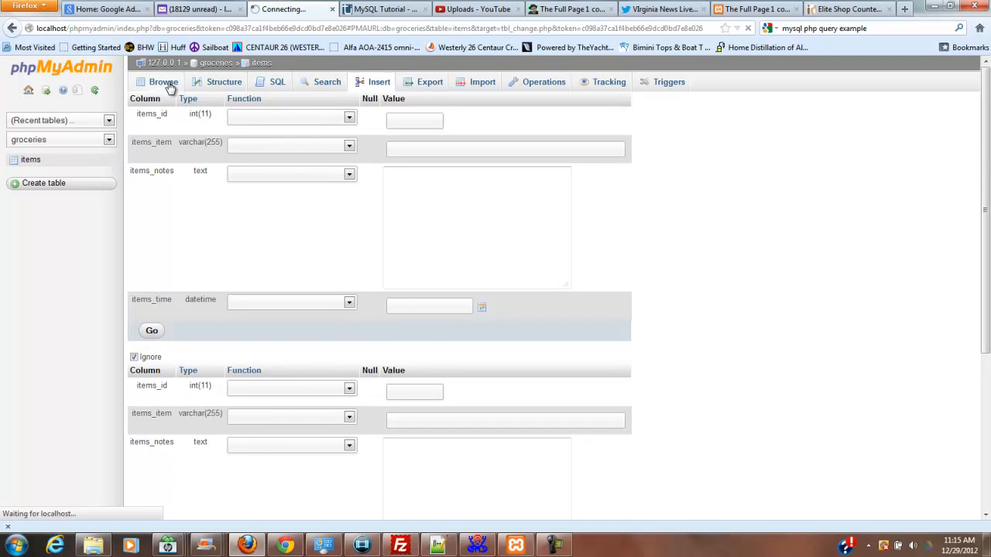
pyautogui.click(163, 80)
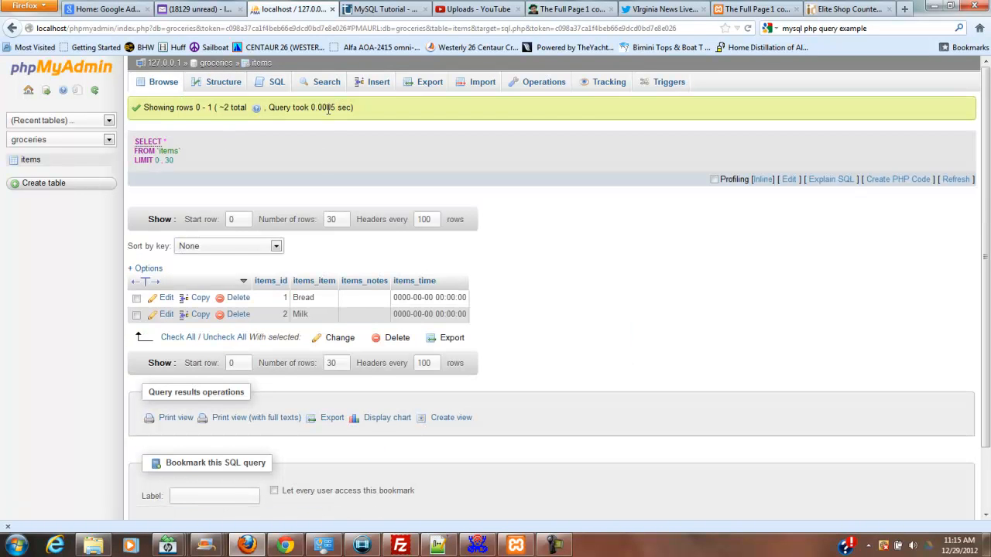
pyautogui.moveTo(276, 81)
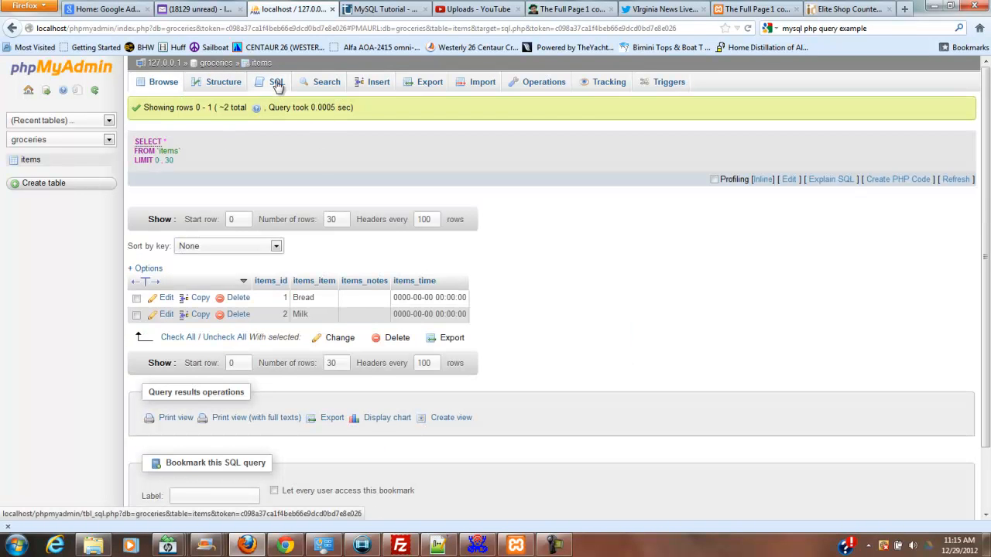
pyautogui.click(325, 81)
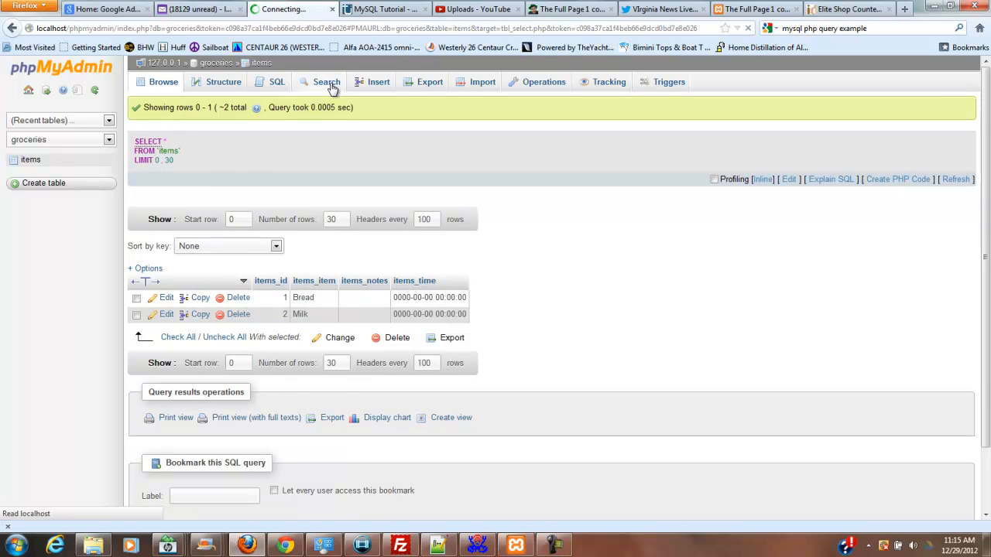
pyautogui.click(325, 81)
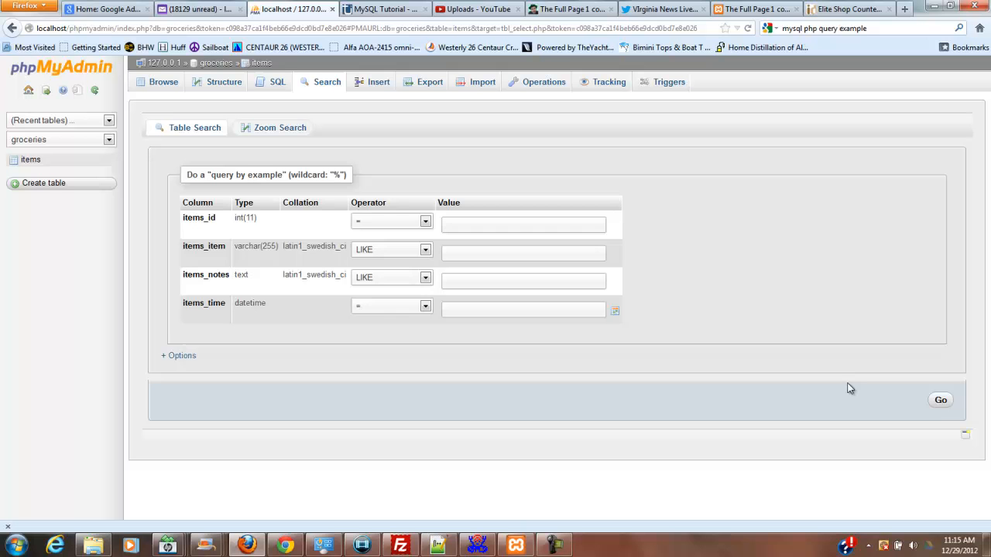
pyautogui.click(940, 399)
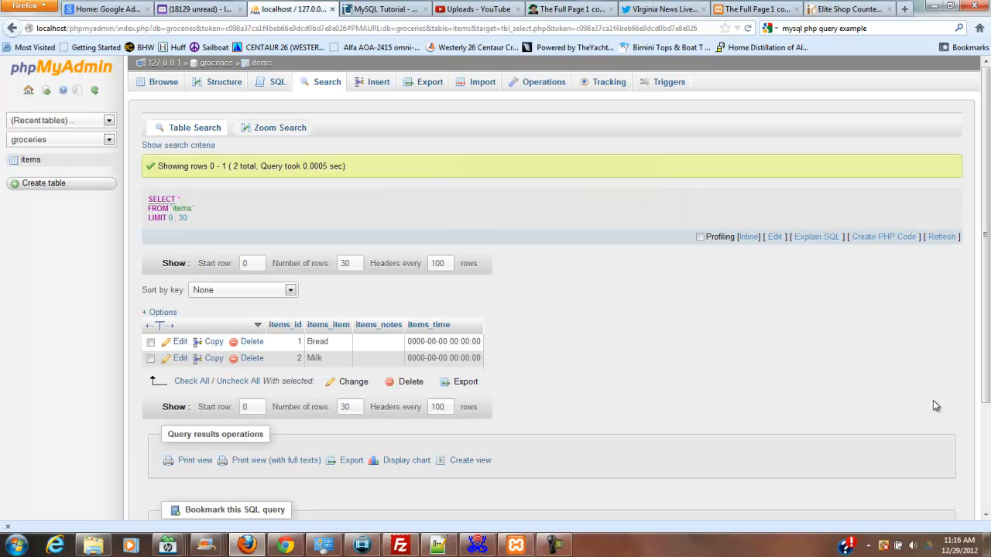
pyautogui.moveTo(153, 203)
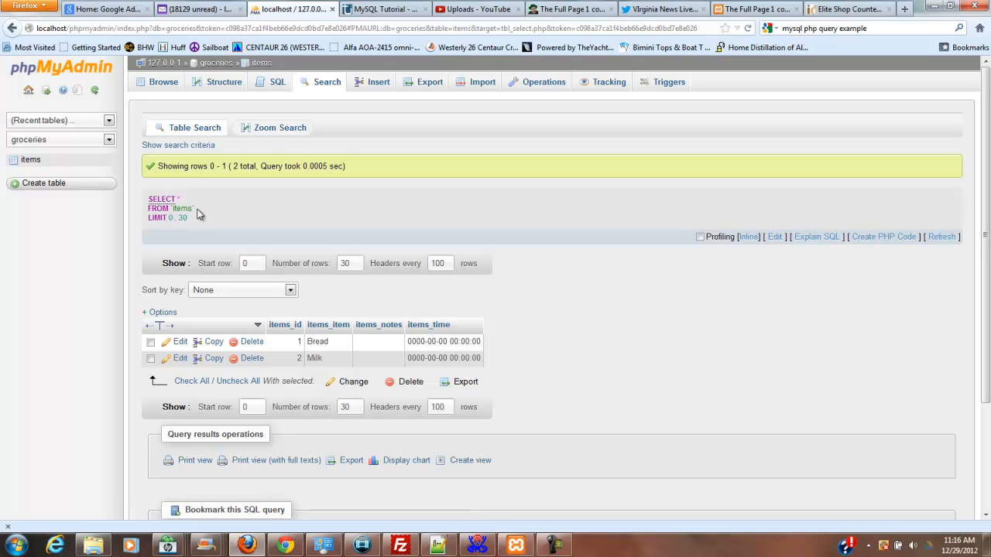
# Bring up the SQL editor holding SELECT * FROM `items` WHERE 1.
pyautogui.click(276, 80)
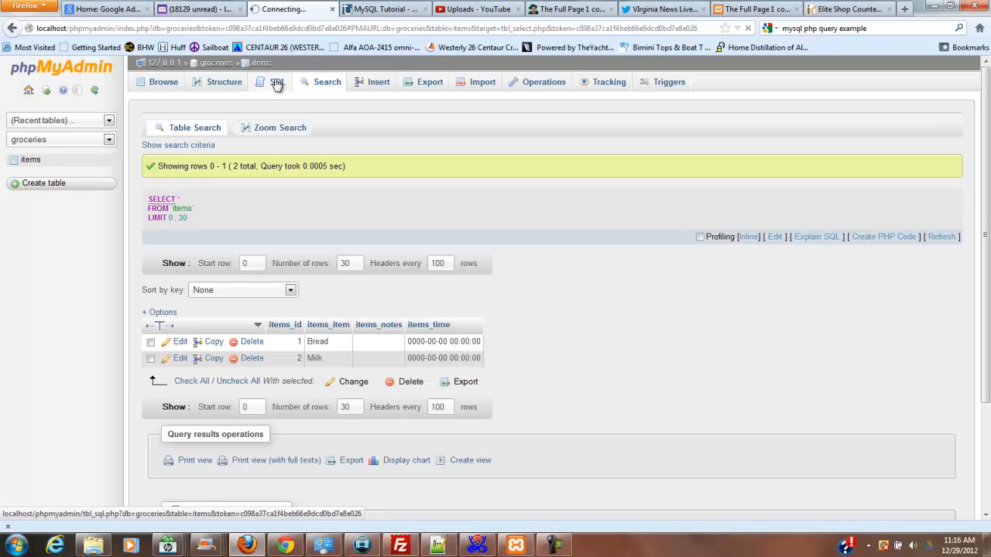
pyautogui.click(276, 81)
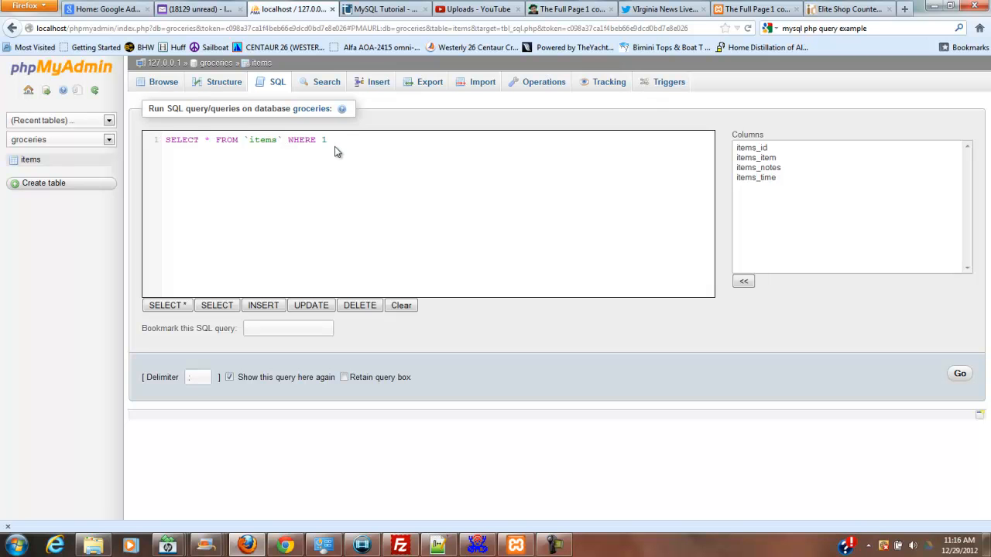
pyautogui.moveTo(271, 544)
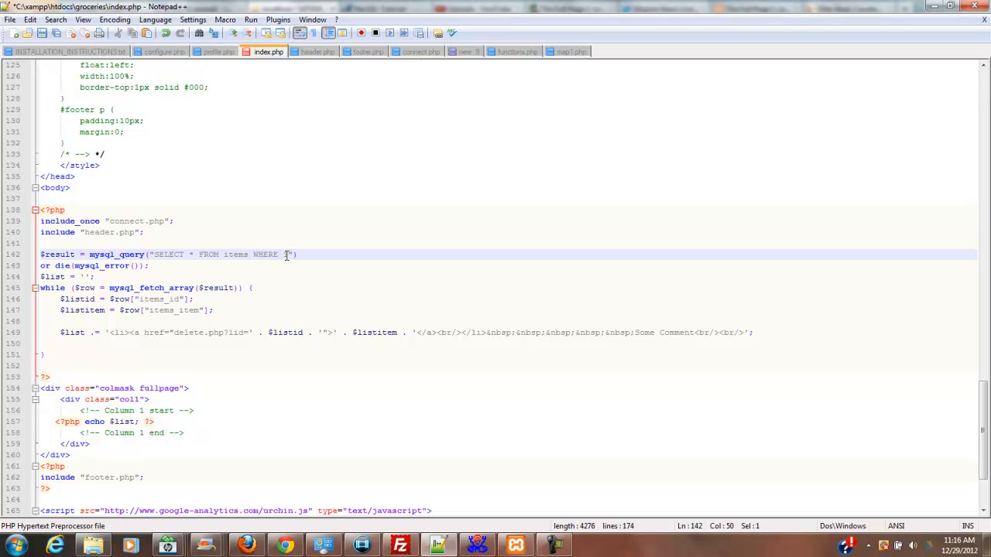
# Delete WHERE 1 so the query reads SELECT * FROM items, then return to the browser.
pyautogui.moveTo(251, 254); pyautogui.dragTo(288, 254)
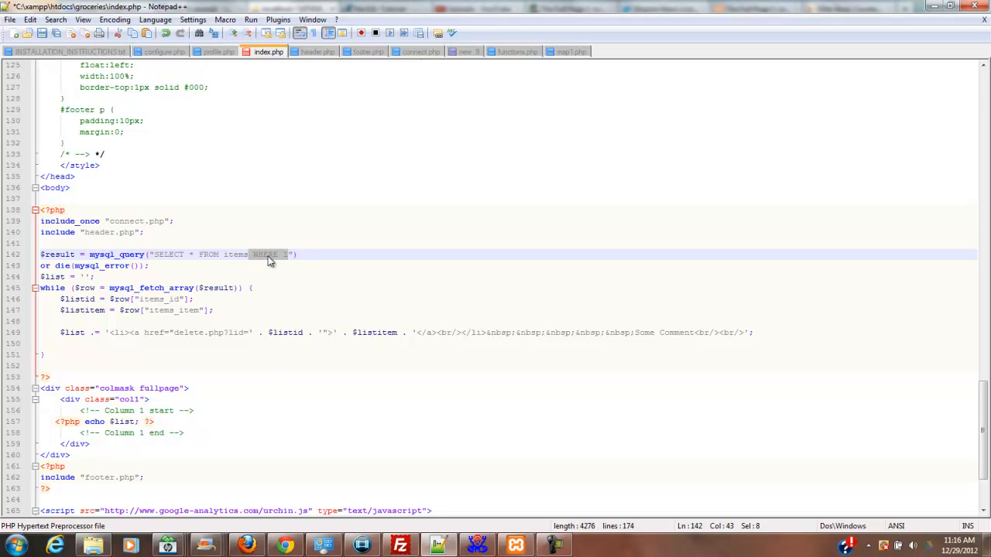
pyautogui.press('Delete')
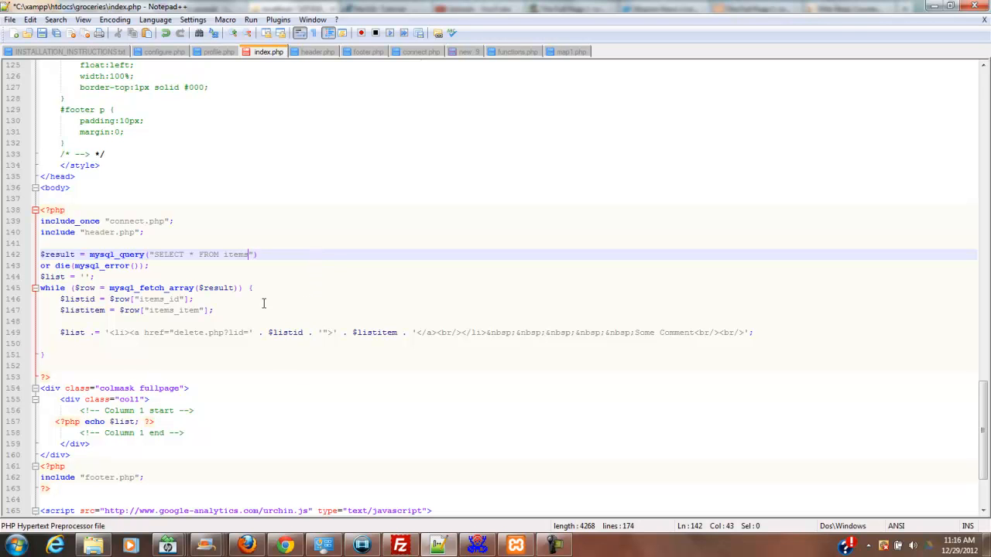
pyautogui.click(10, 18)
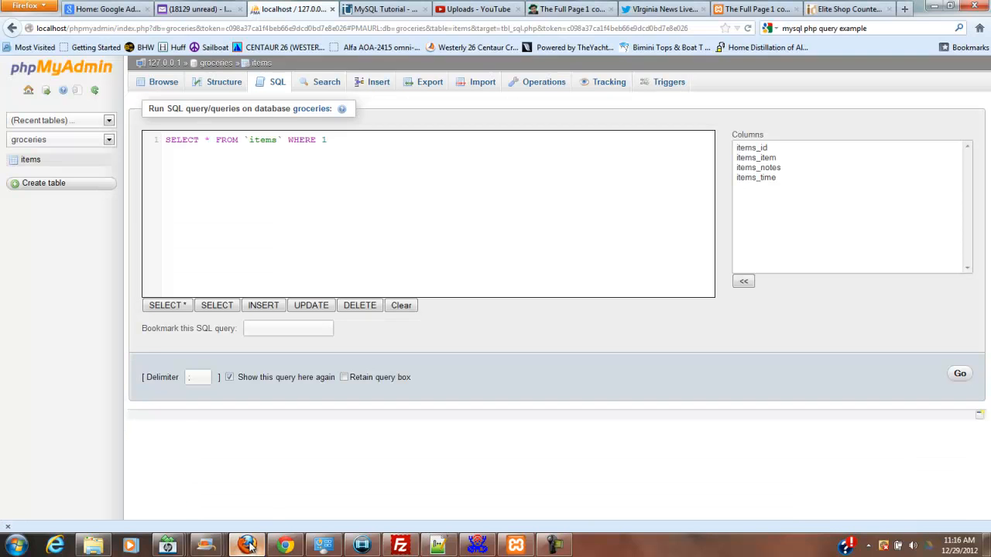
# Reload the groceries page showing Bread and Milk each with Some Comment.
pyautogui.click(756, 9)
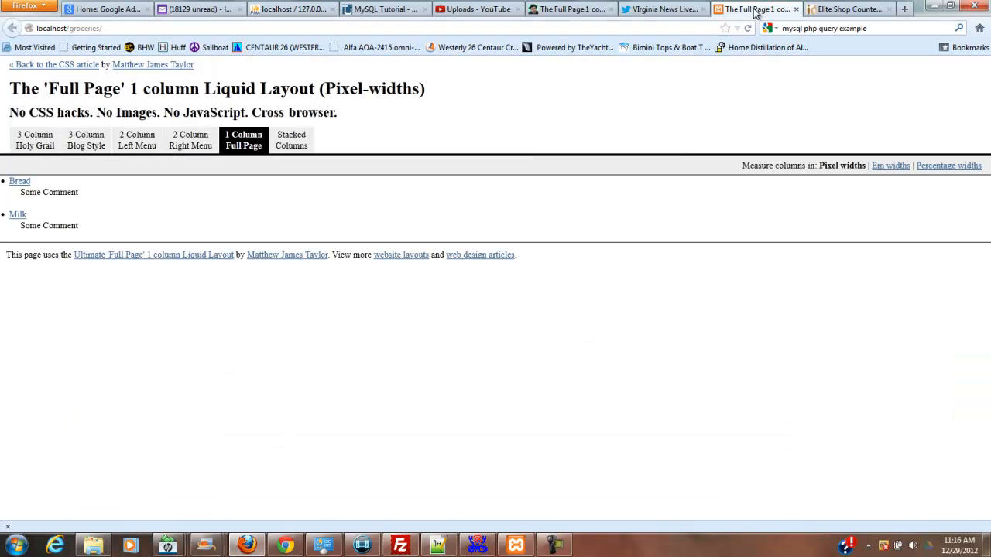
pyautogui.click(747, 28)
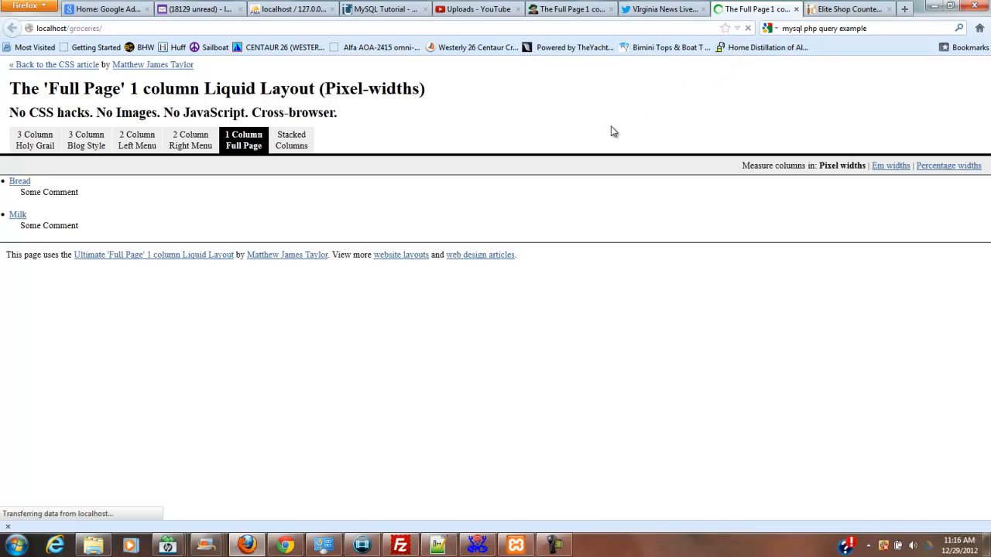
pyautogui.moveTo(596, 114)
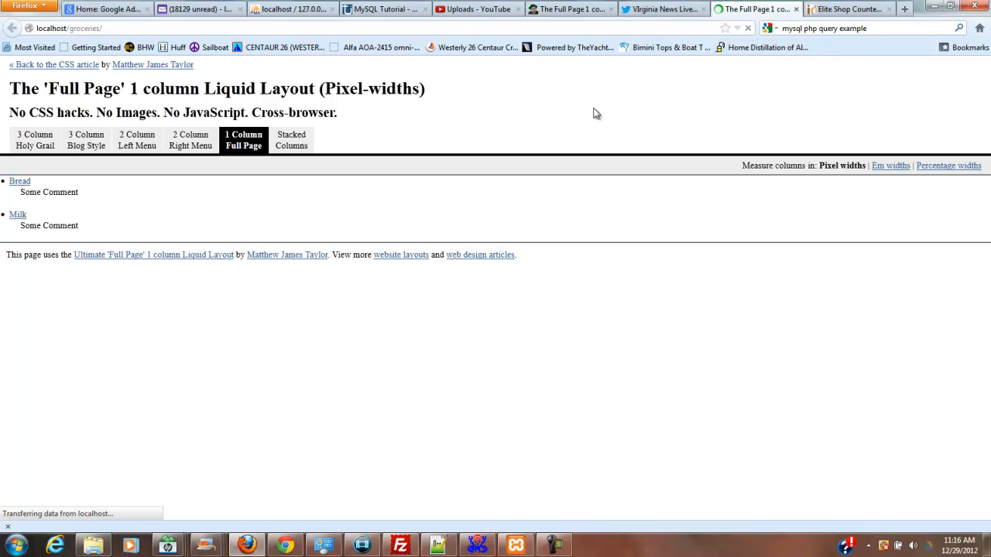
pyautogui.moveTo(379, 511)
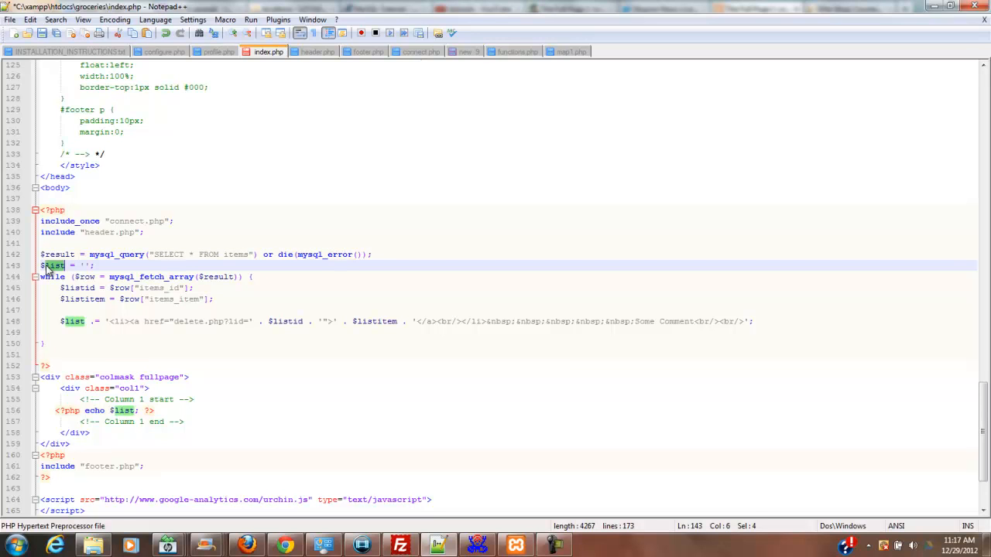
pyautogui.moveTo(63, 272)
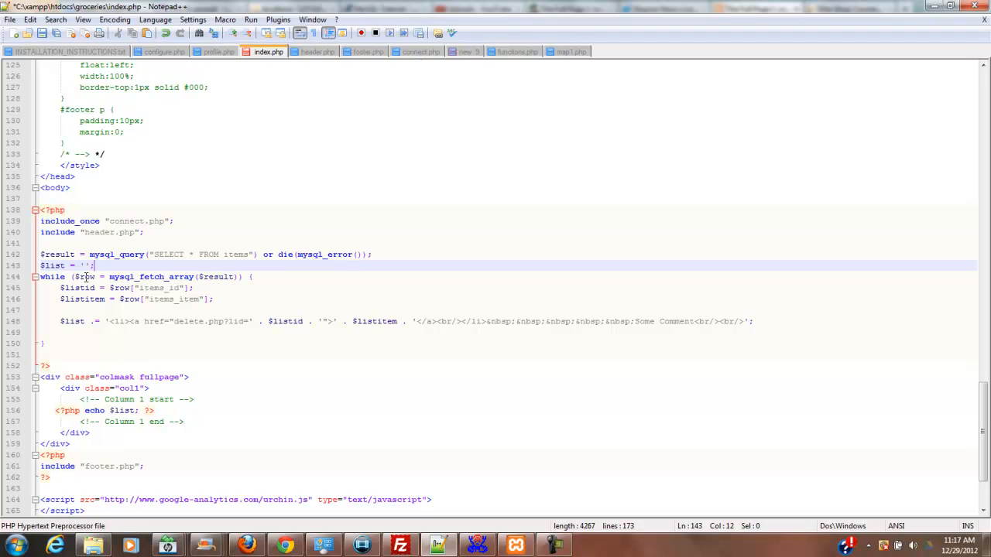
pyautogui.moveTo(260, 276)
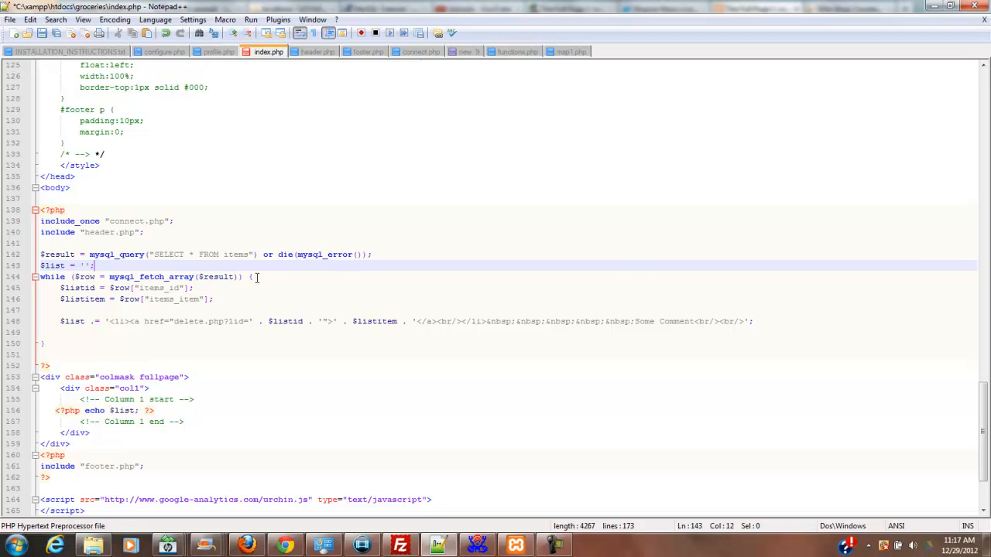
# Begin a new variable line inside the while loop, selecting $listid as the pattern.
pyautogui.click(247, 276)
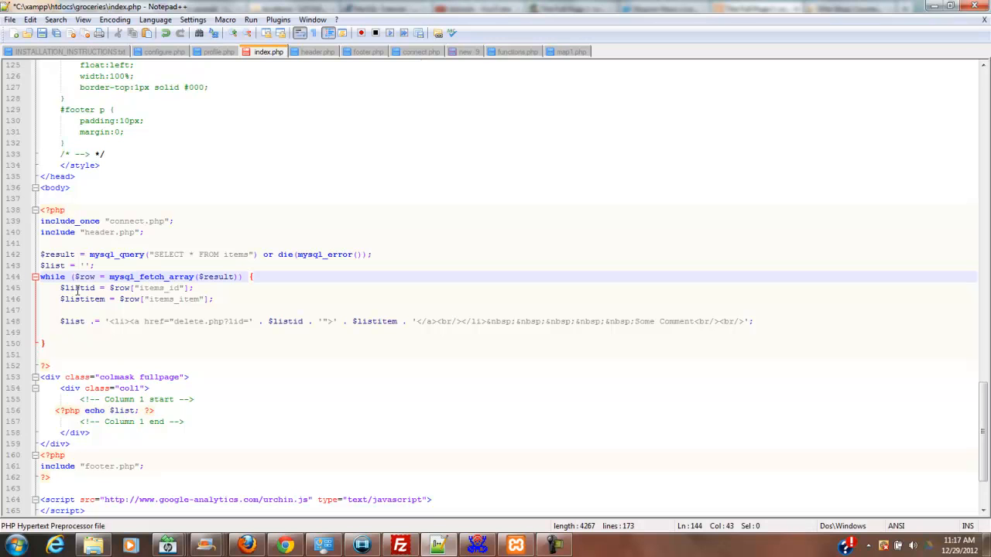
pyautogui.doubleClick(77, 287)
pyautogui.write('$')
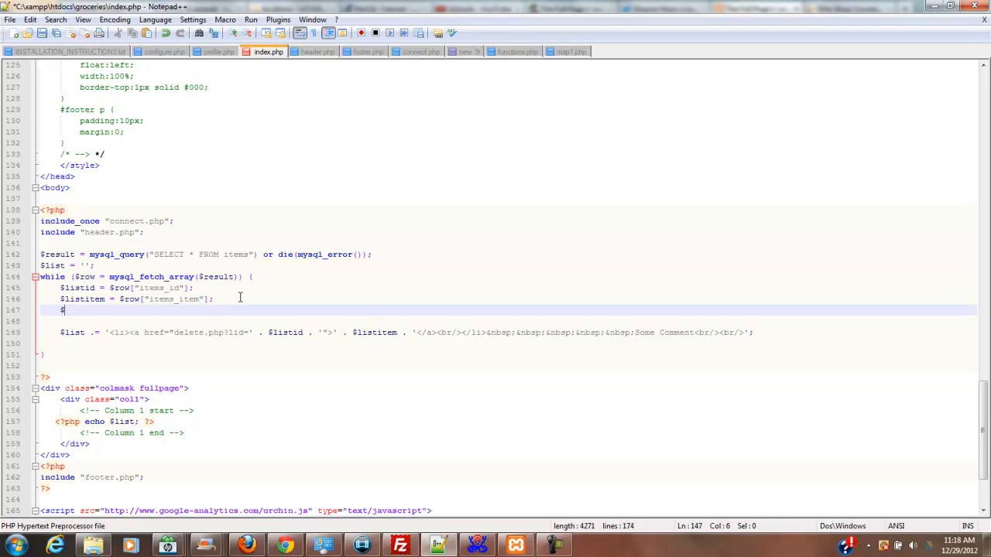
# Write $listnotes = $row["items_notes"] in the loop, then go to the browser.
pyautogui.write('li')
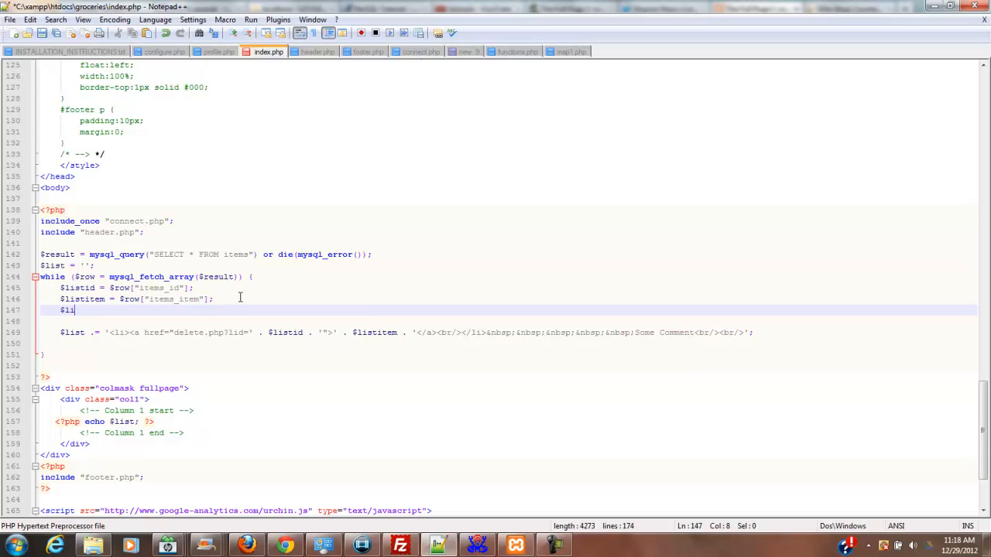
pyautogui.write('stnotes')
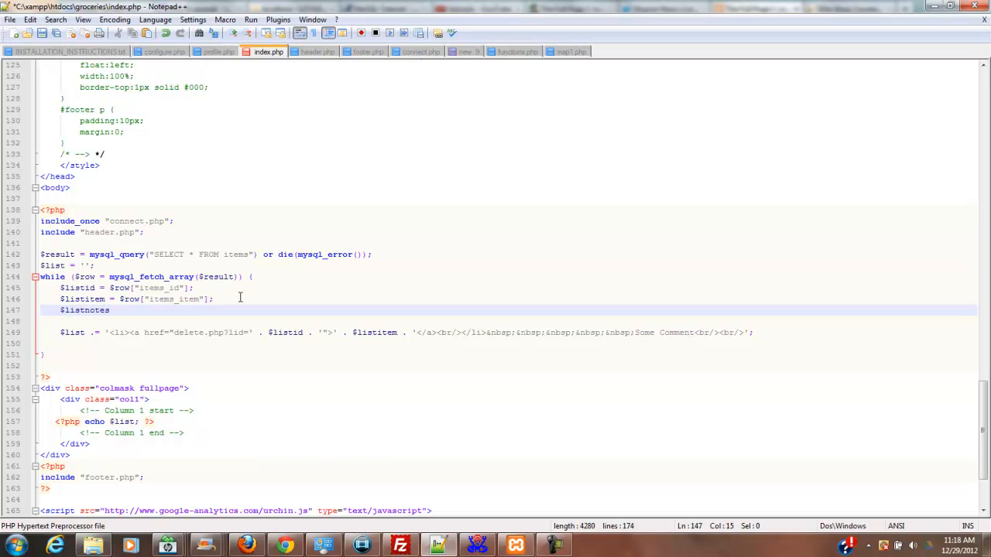
pyautogui.write('=')
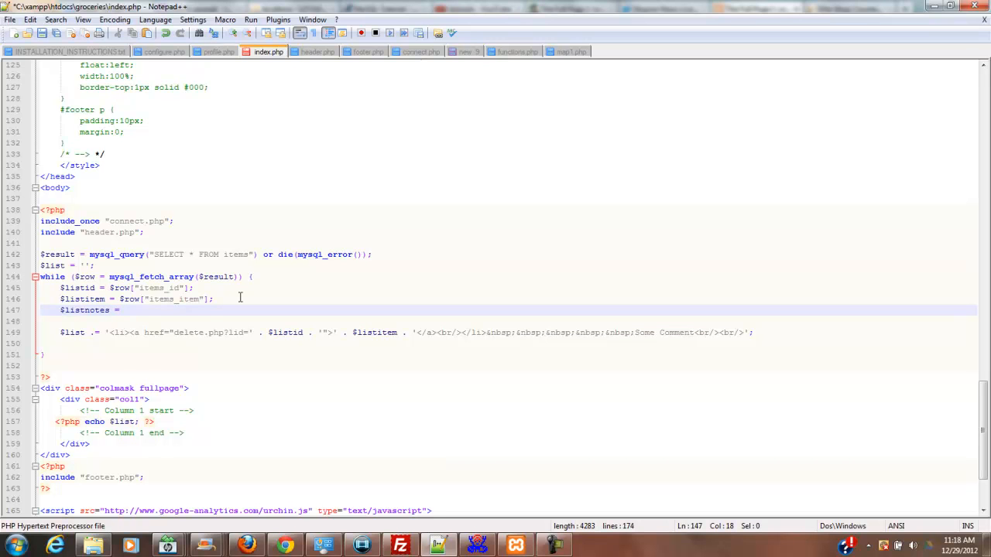
pyautogui.write('$ro')
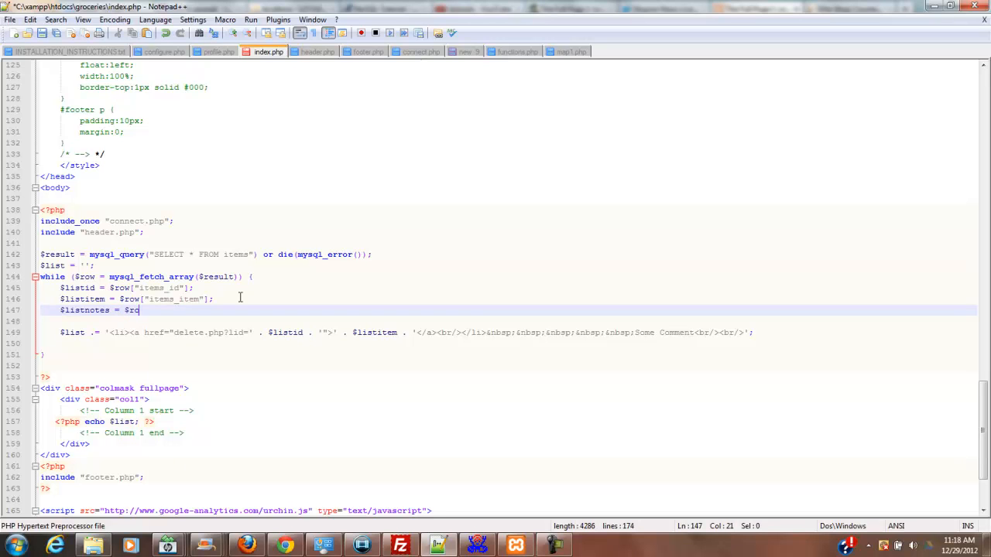
pyautogui.write('w')
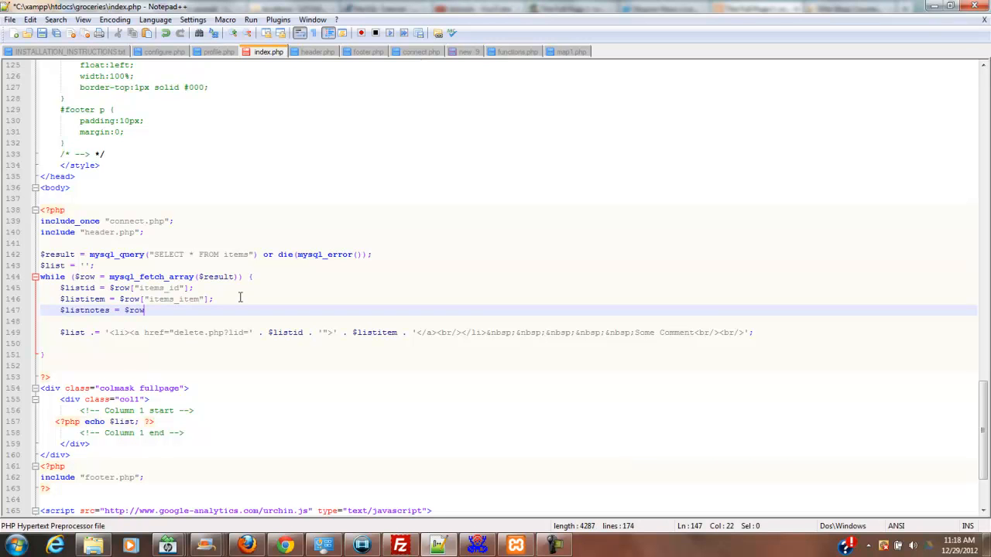
pyautogui.write('[')
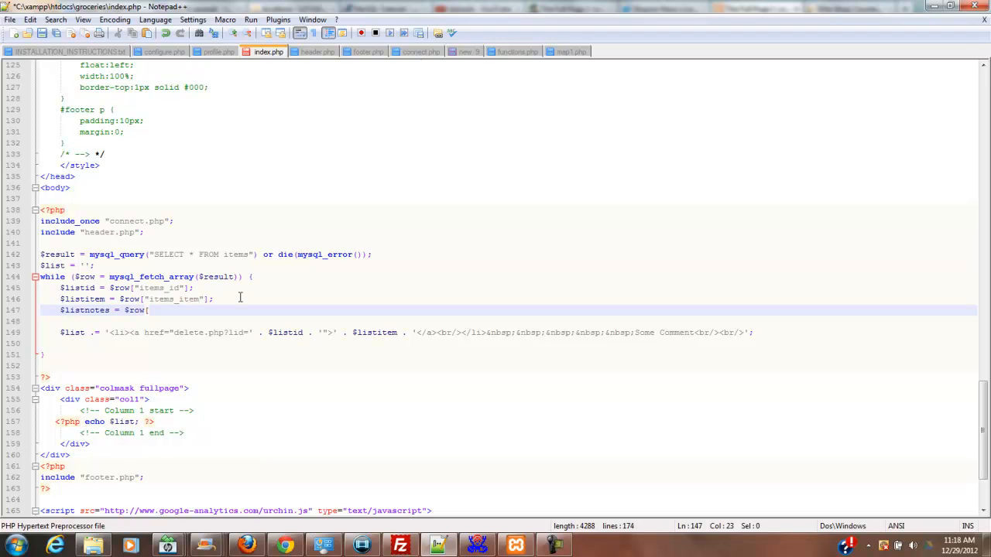
pyautogui.write(']')
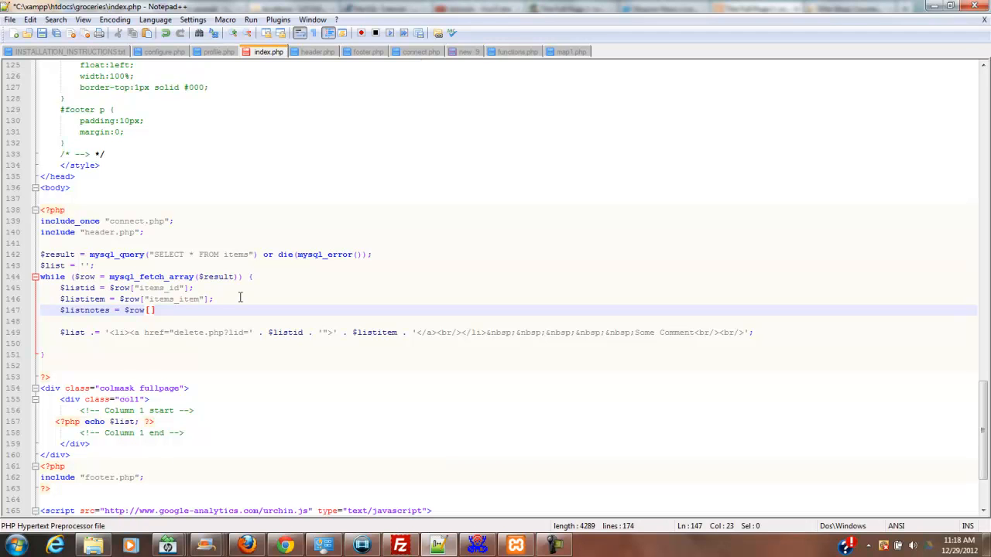
pyautogui.write("''")
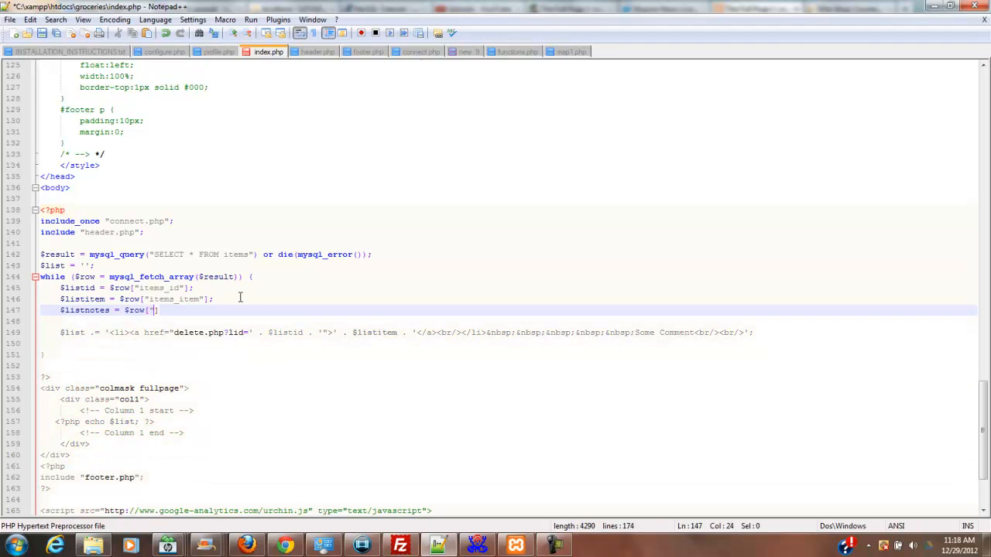
pyautogui.write('"')
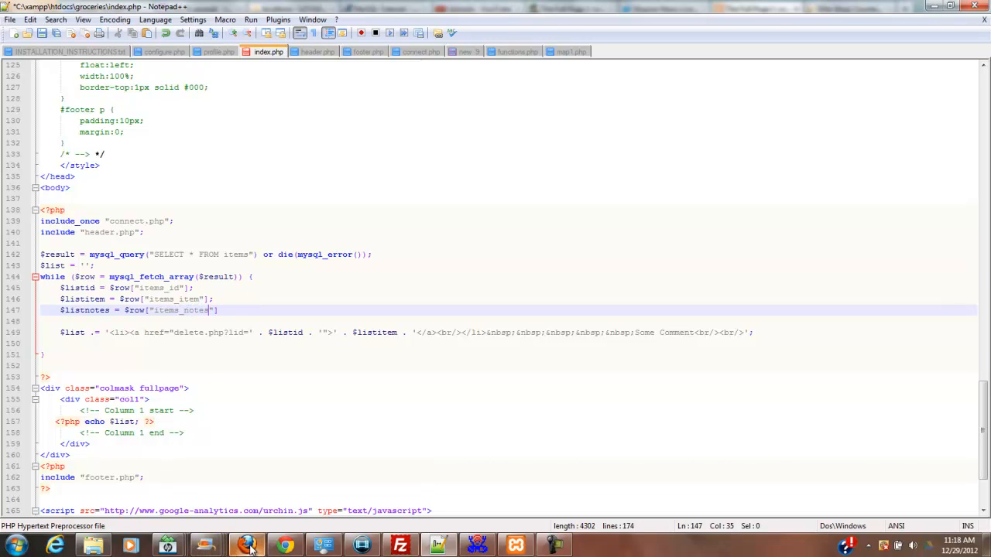
pyautogui.click(245, 545)
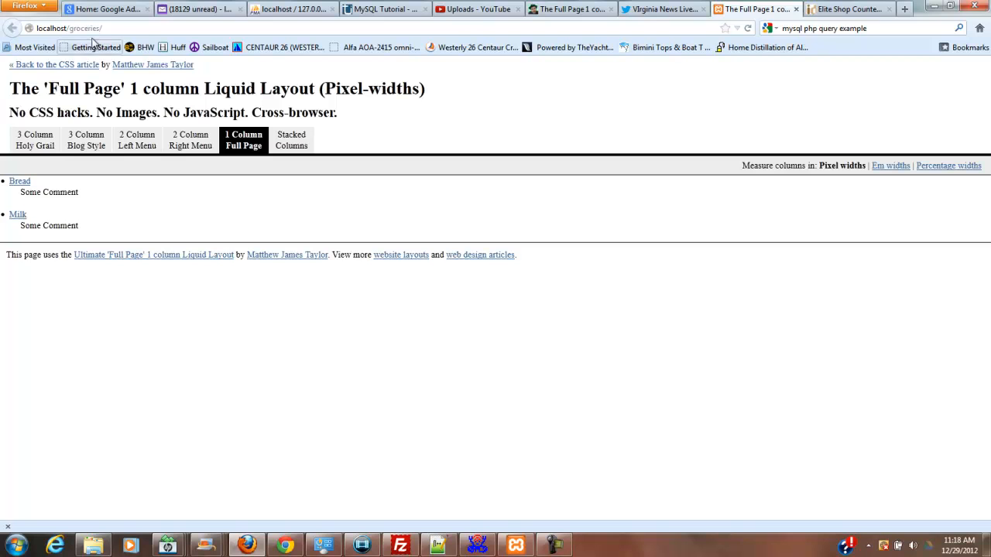
# Check the items table's Structure listing with items_notes, then return to index.php.
pyautogui.click(291, 9)
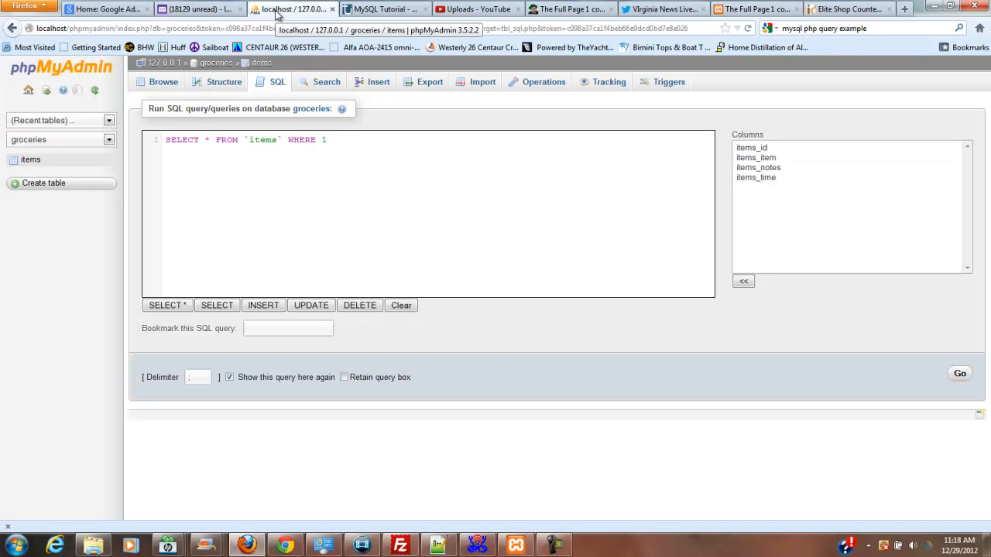
pyautogui.click(223, 80)
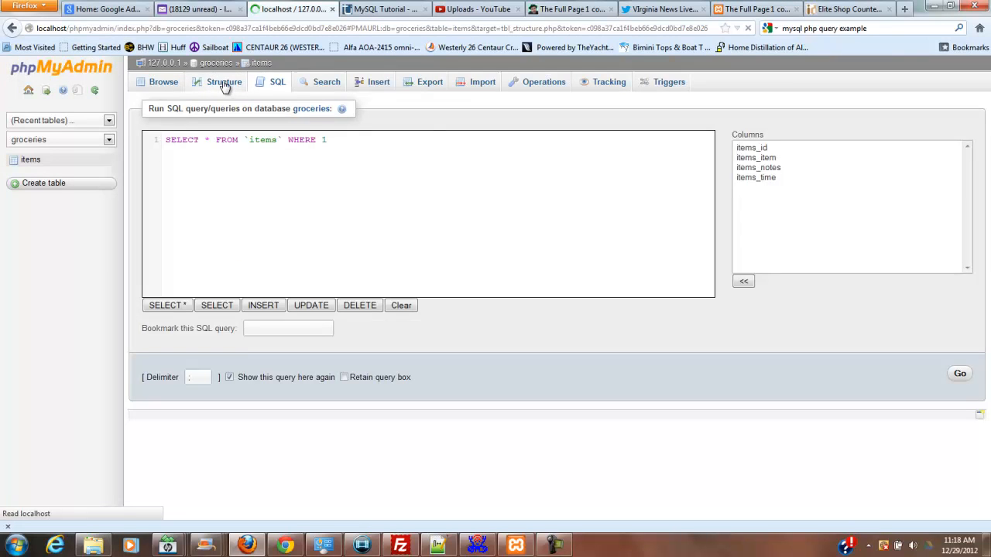
pyautogui.click(223, 81)
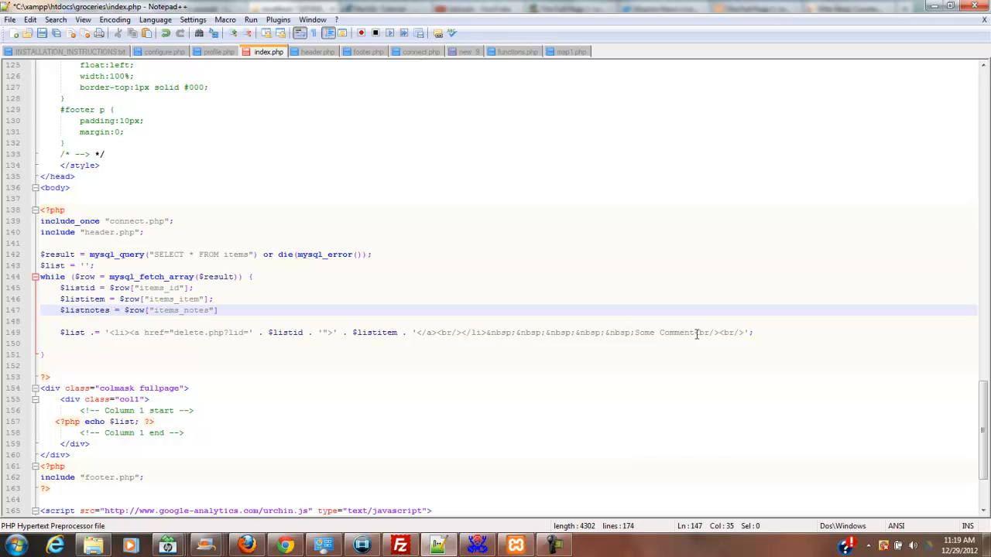
# Replace the Some Comments placeholder in the $list line with ' . $listnotes . '.
pyautogui.doubleClick(675, 331)
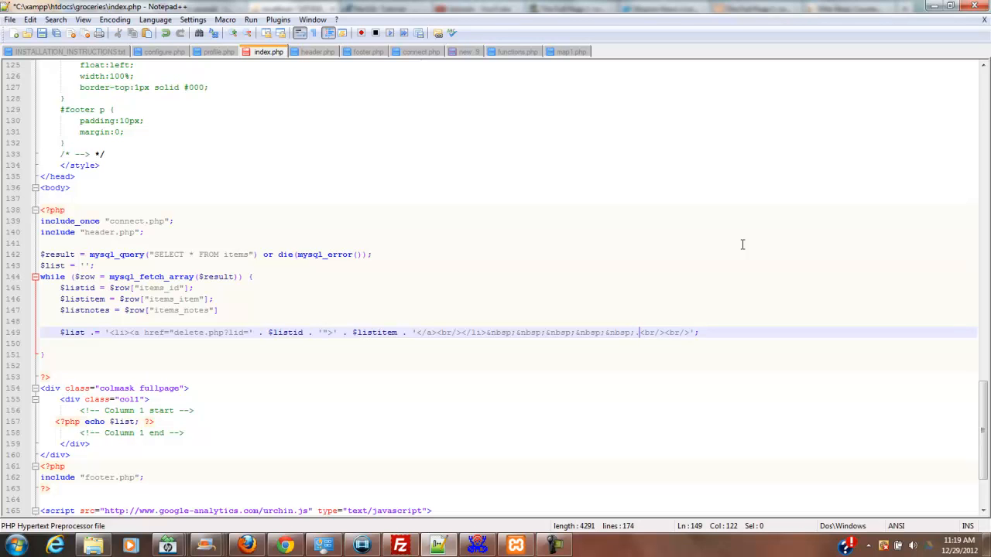
pyautogui.write('.')
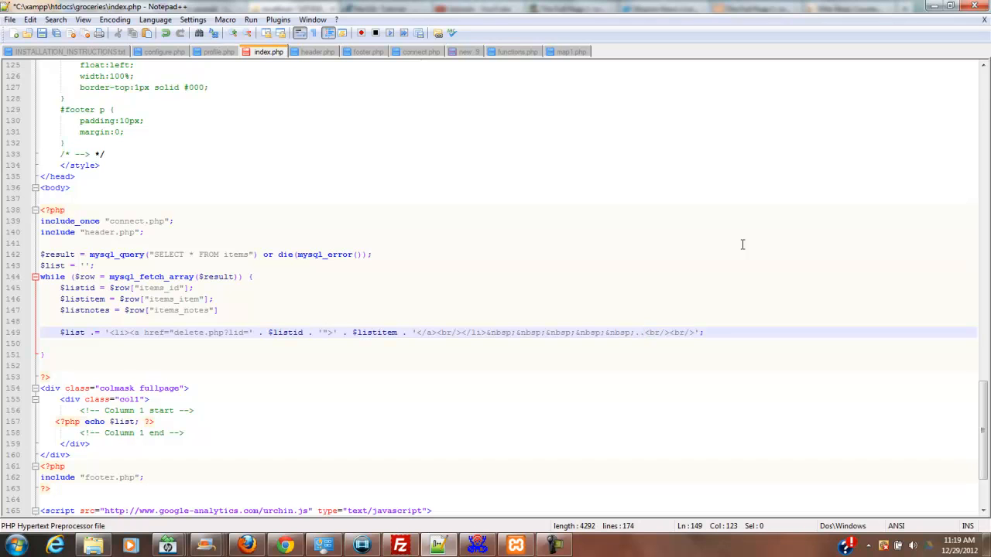
pyautogui.press('Left')
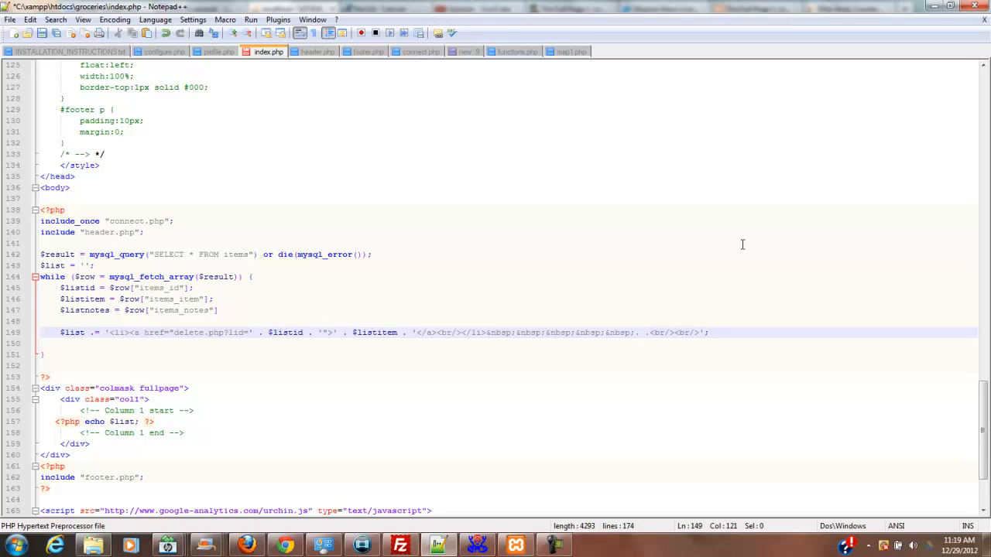
pyautogui.write('" "')
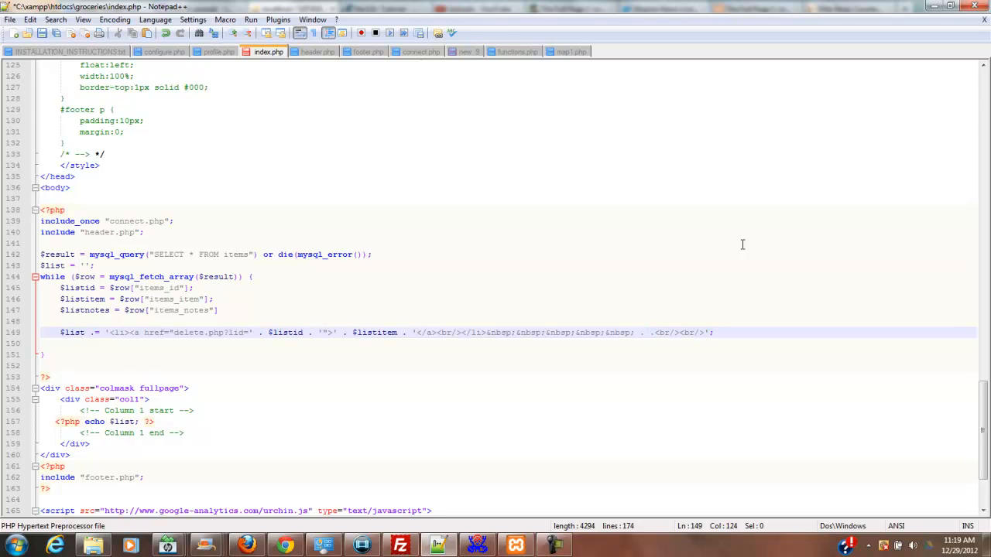
pyautogui.write('$listnotes')
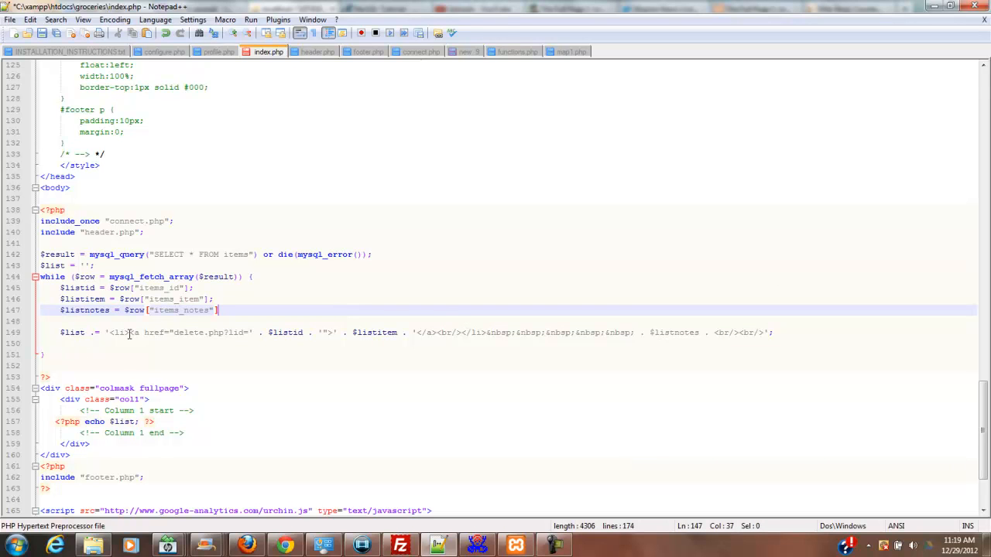
pyautogui.moveTo(786, 342)
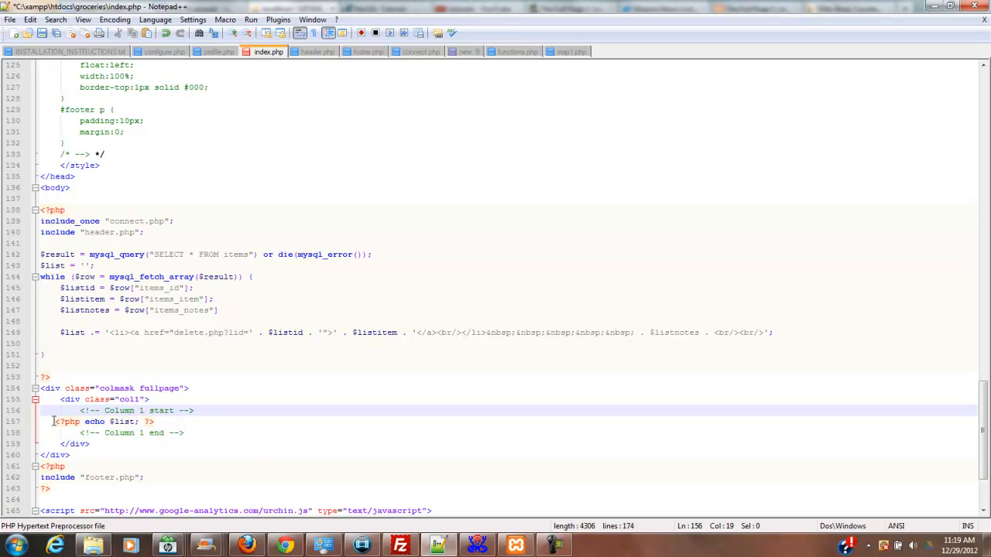
# Save the edited index.php, then bring up the items table's Insert form in phpMyAdmin.
pyautogui.moveTo(54, 421); pyautogui.dragTo(79, 421)
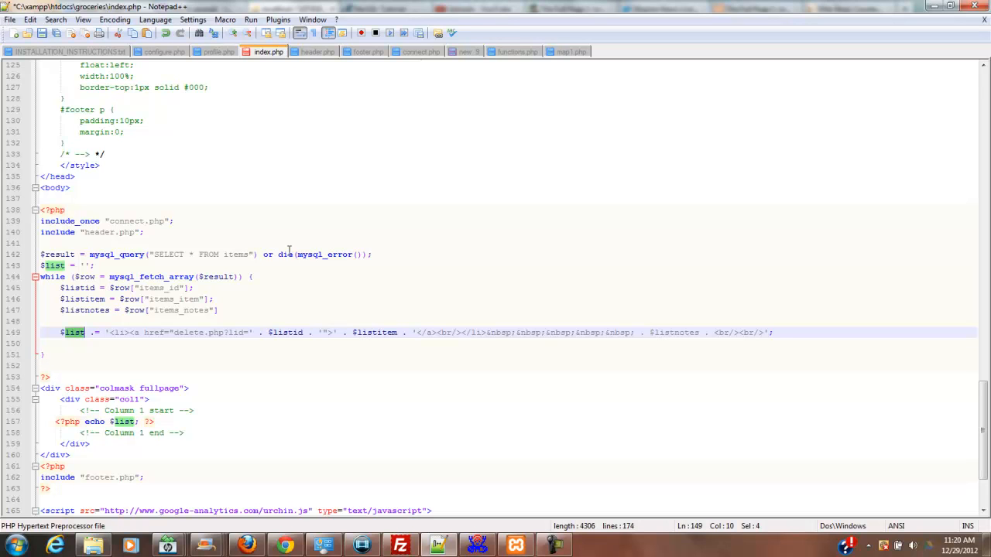
pyautogui.moveTo(249, 278)
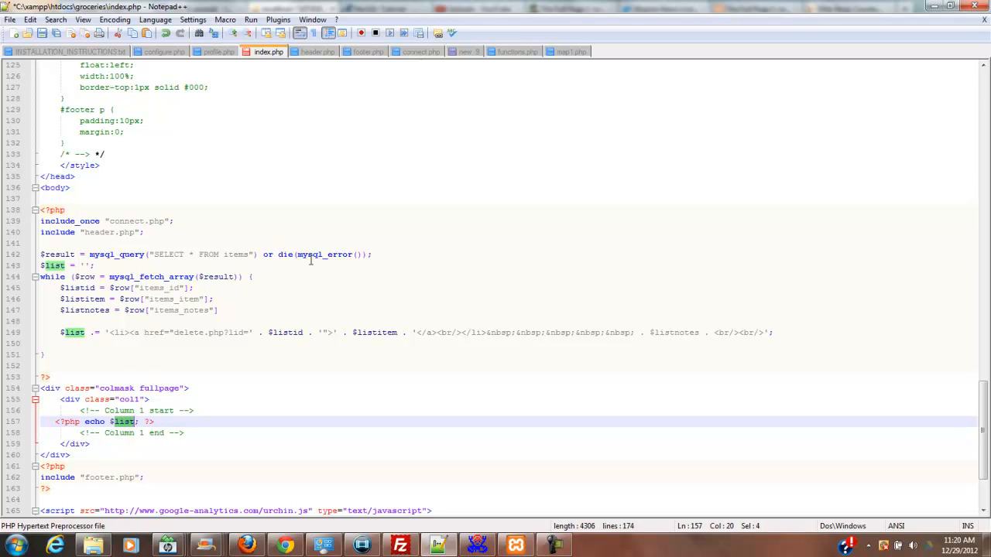
pyautogui.moveTo(183, 418)
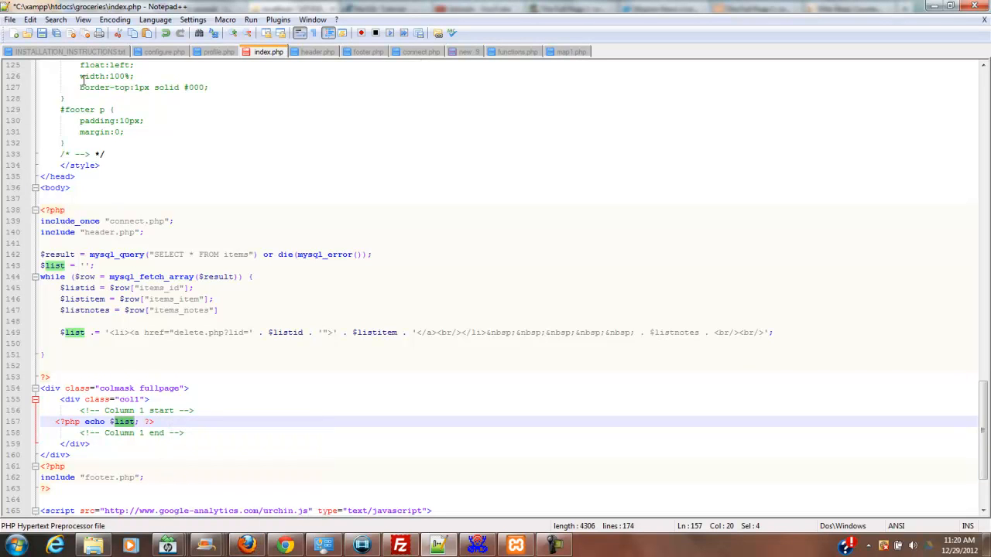
pyautogui.click(10, 19)
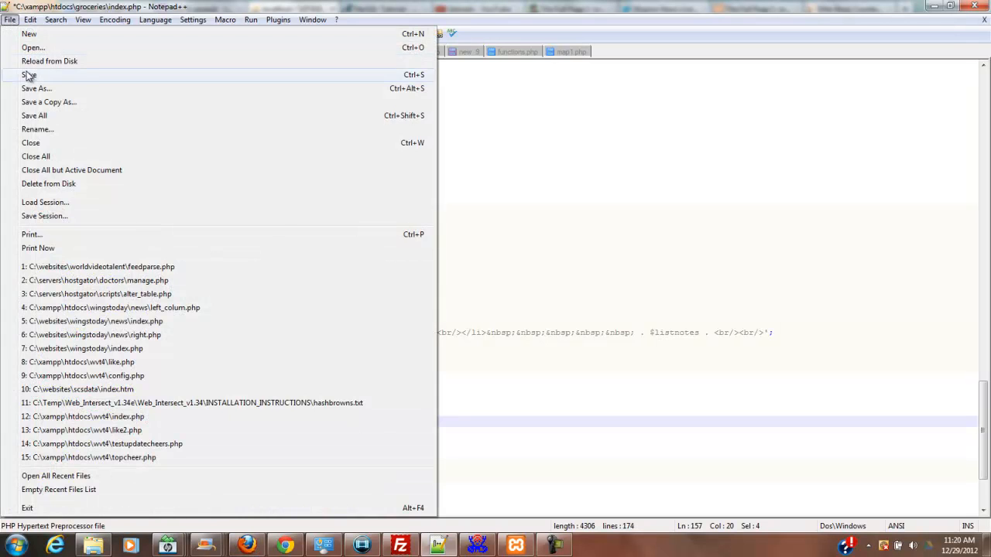
pyautogui.click(246, 545)
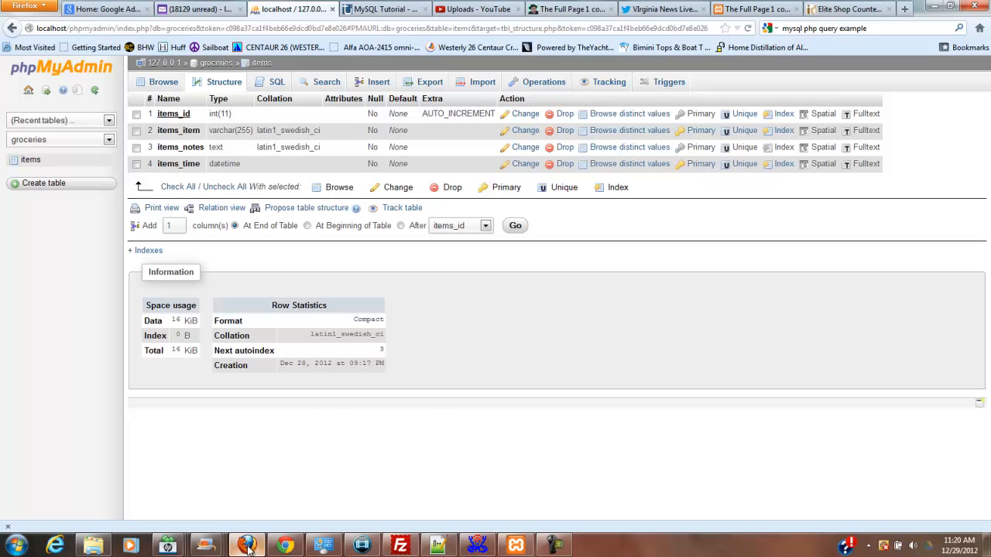
pyautogui.moveTo(378, 81)
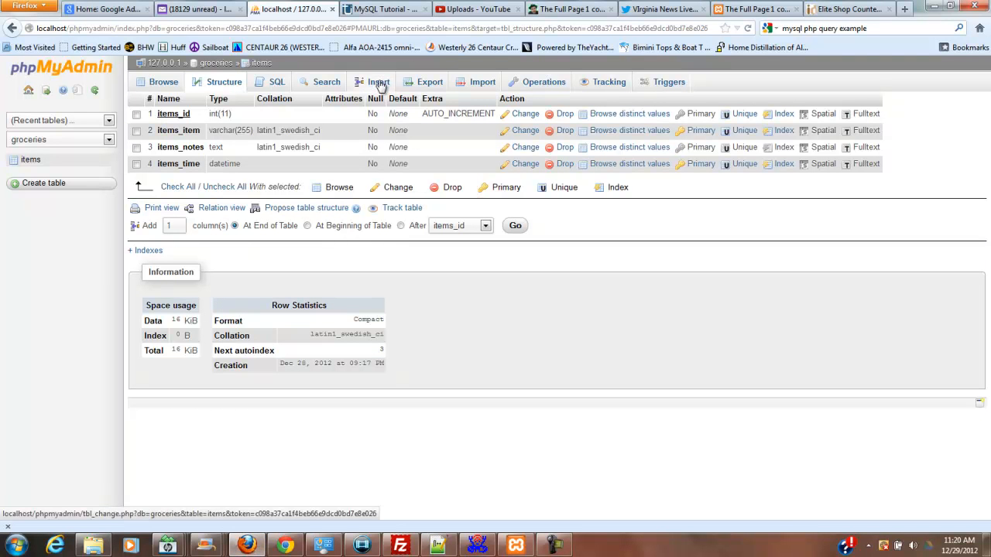
pyautogui.click(378, 81)
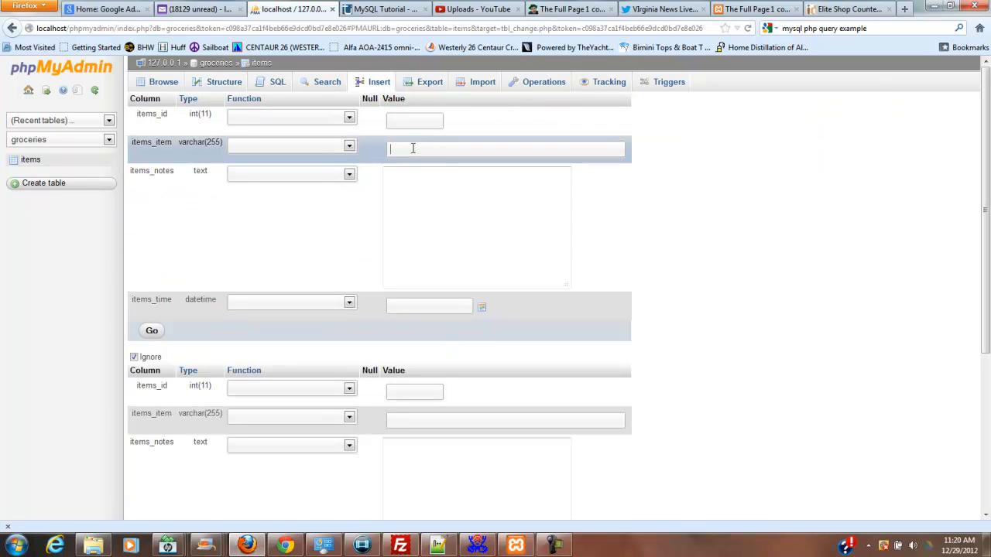
# Enter item name Coffee and the note "This is what we drink to stay awake.".
pyautogui.write('Coffee')
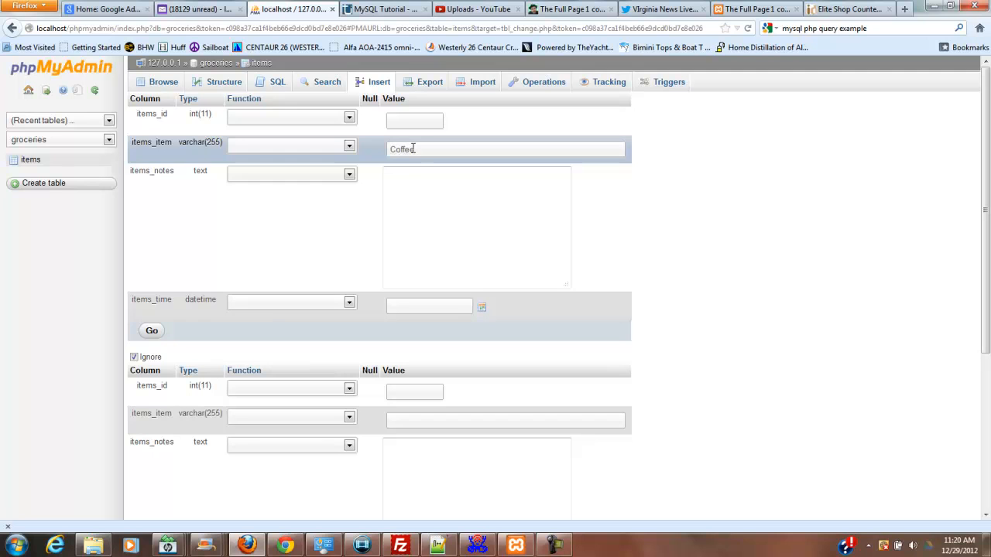
pyautogui.click(477, 226)
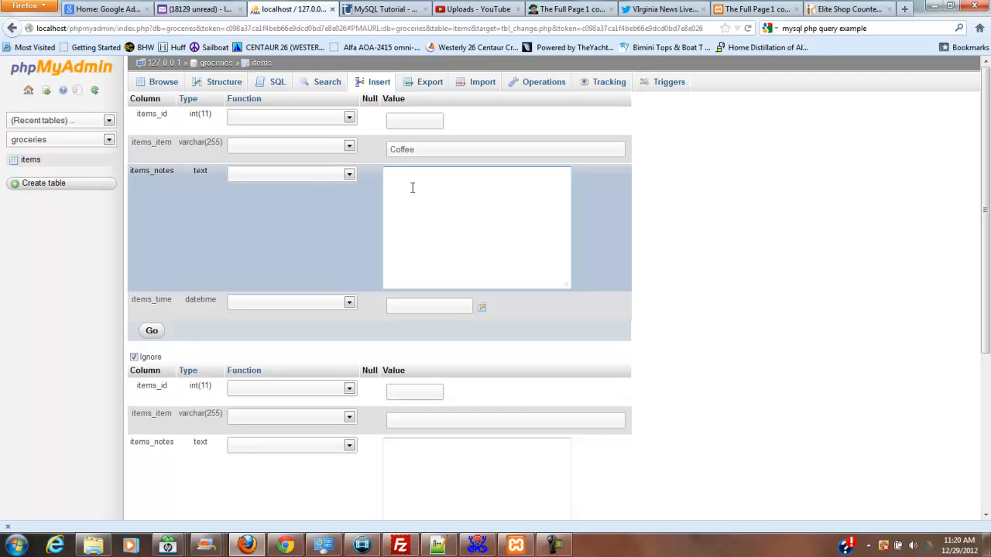
pyautogui.write('This')
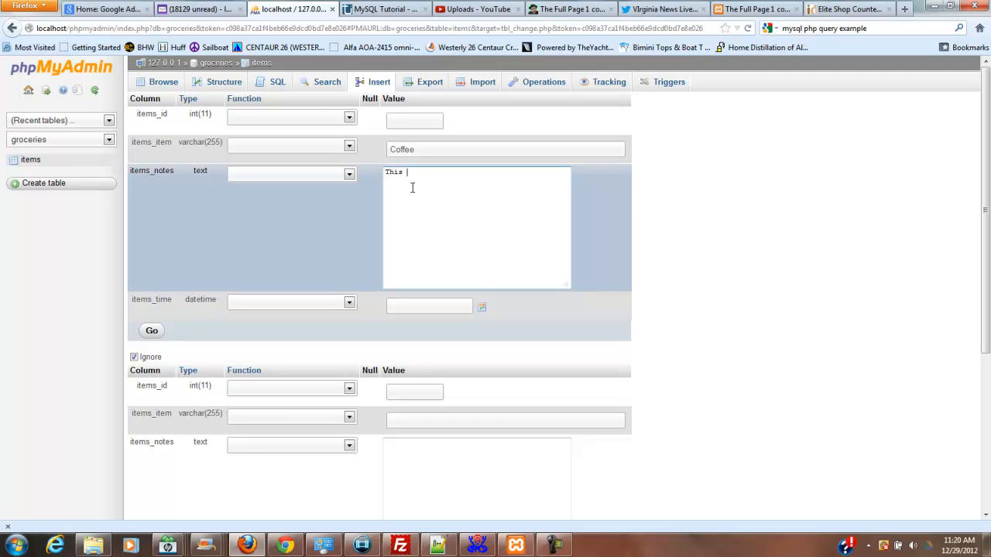
pyautogui.write('is')
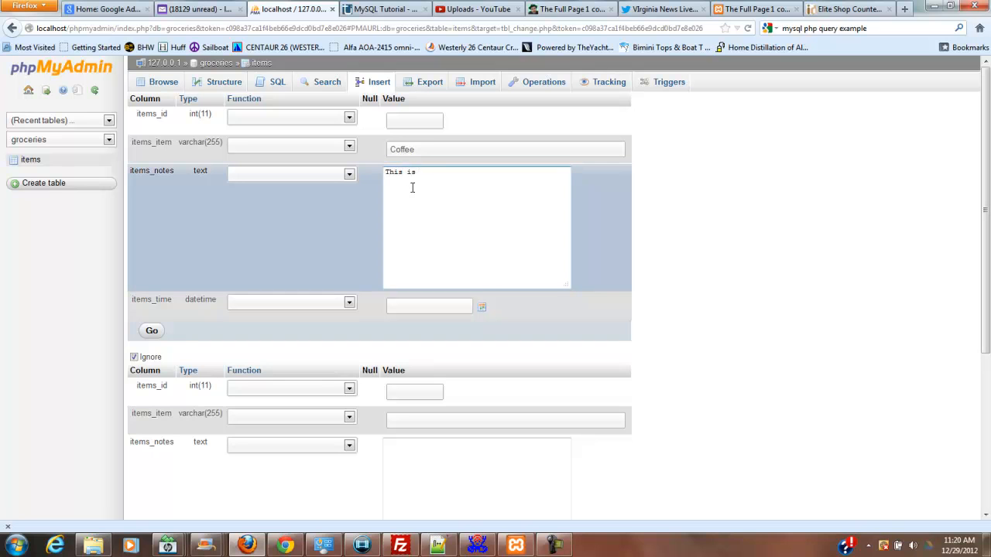
pyautogui.write('what')
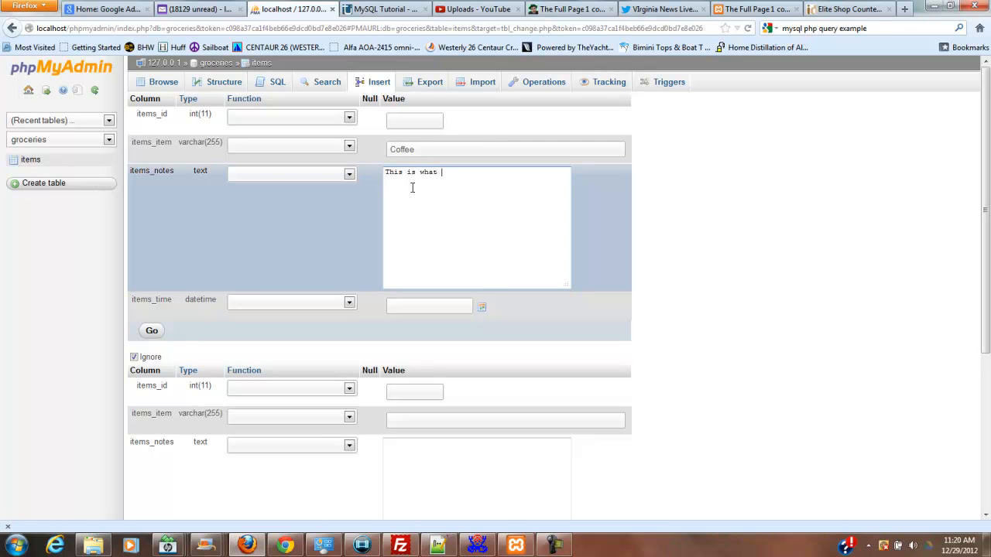
pyautogui.write('we drink to')
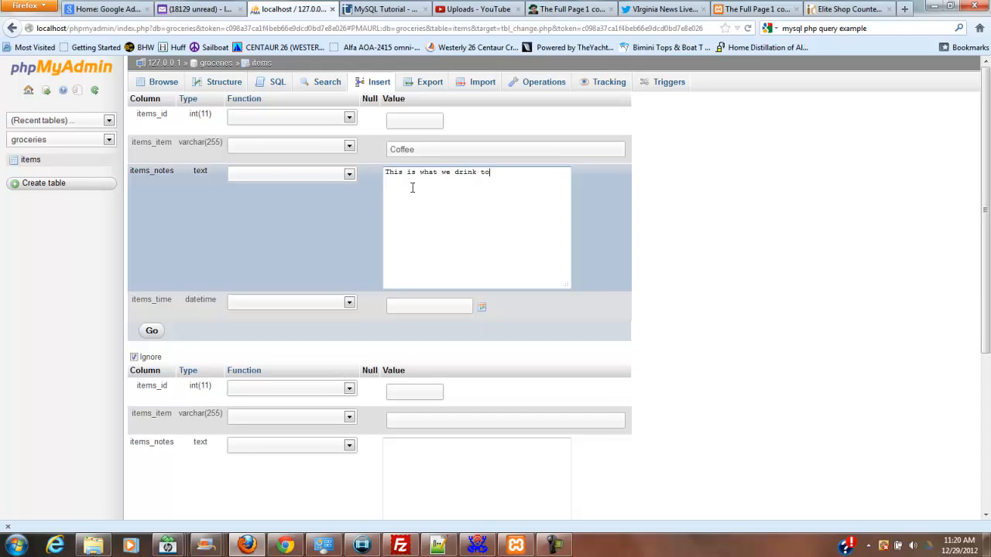
pyautogui.write('sta')
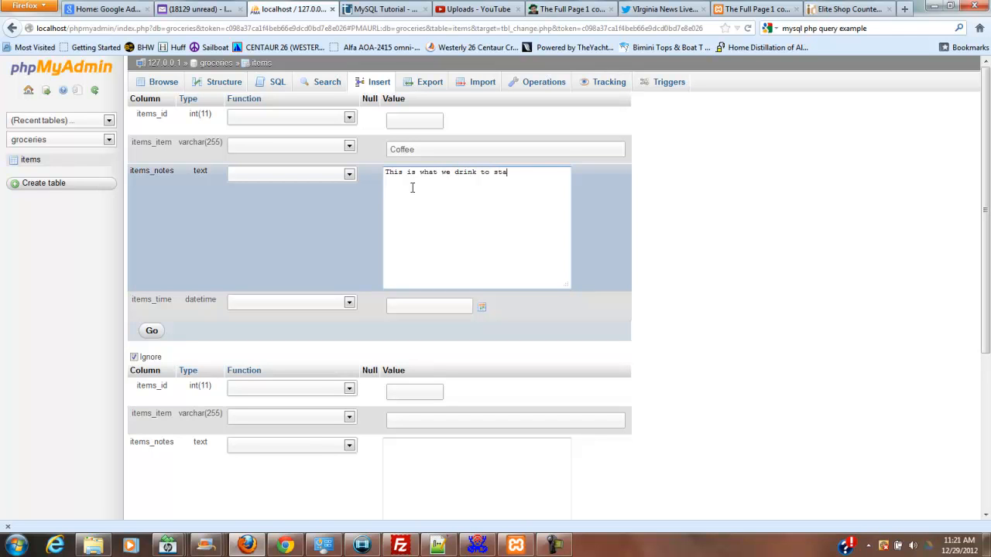
pyautogui.write('y awa')
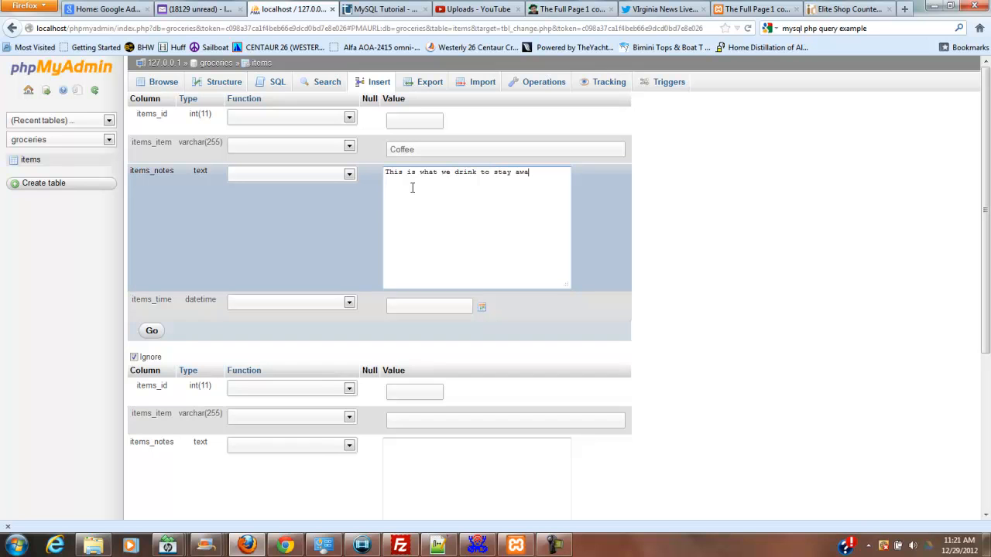
pyautogui.write('ke')
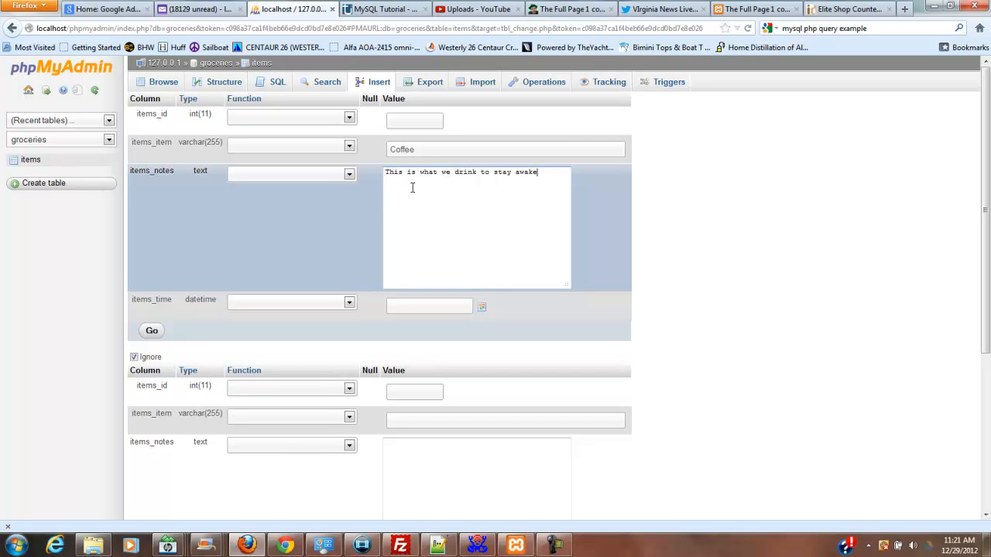
pyautogui.write('.')
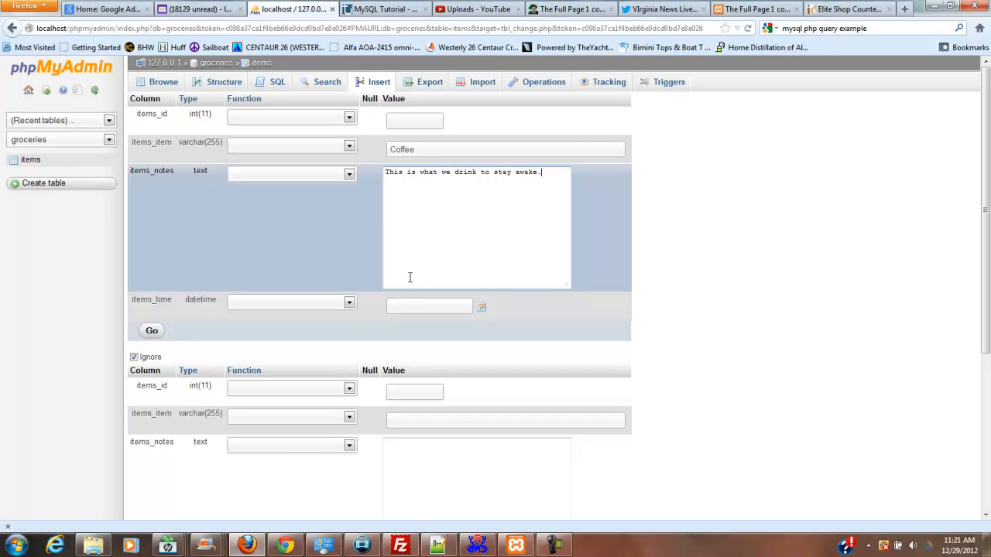
# Keep the current date in the time field and submit the new Coffee row with Go.
pyautogui.click(429, 304)
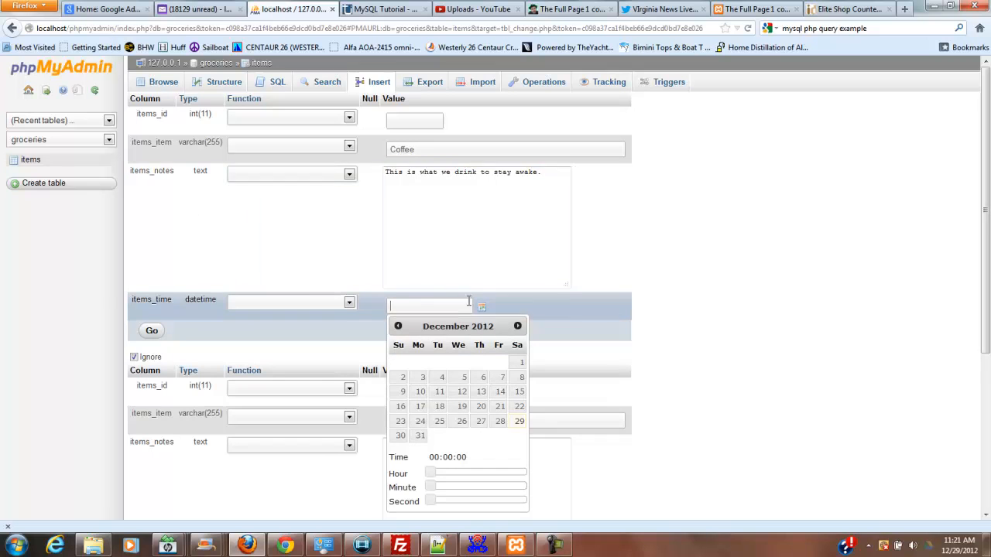
pyautogui.click(518, 421)
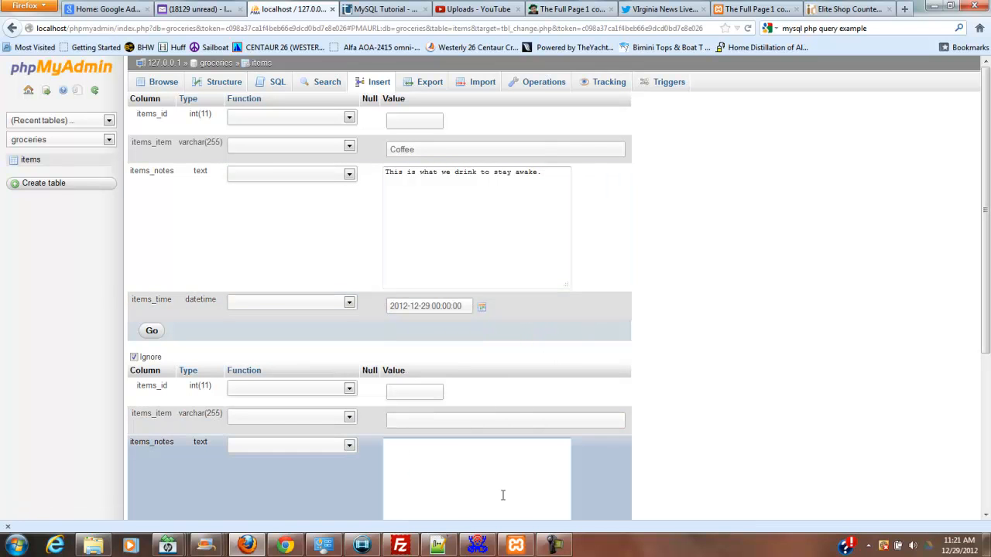
pyautogui.scroll(-3)
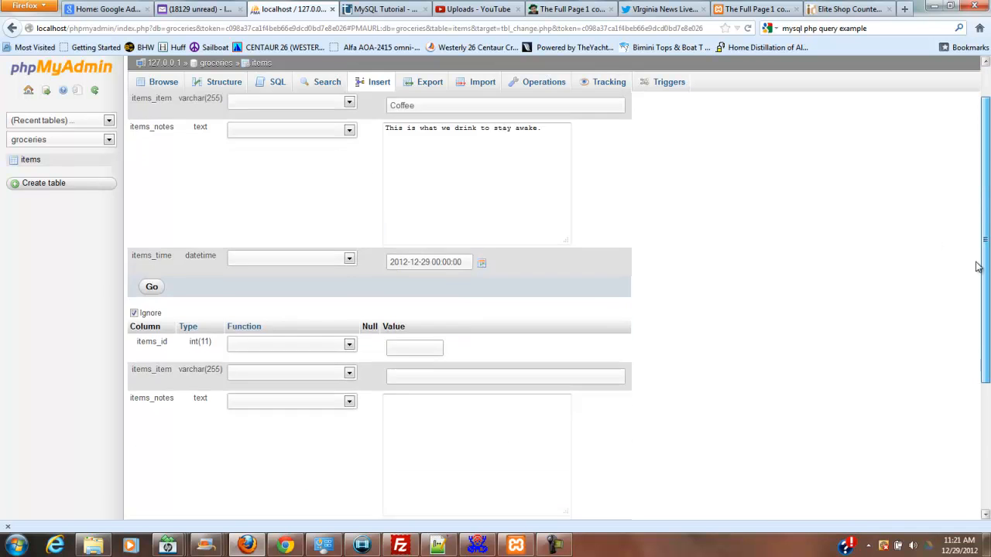
pyautogui.scroll(-3)
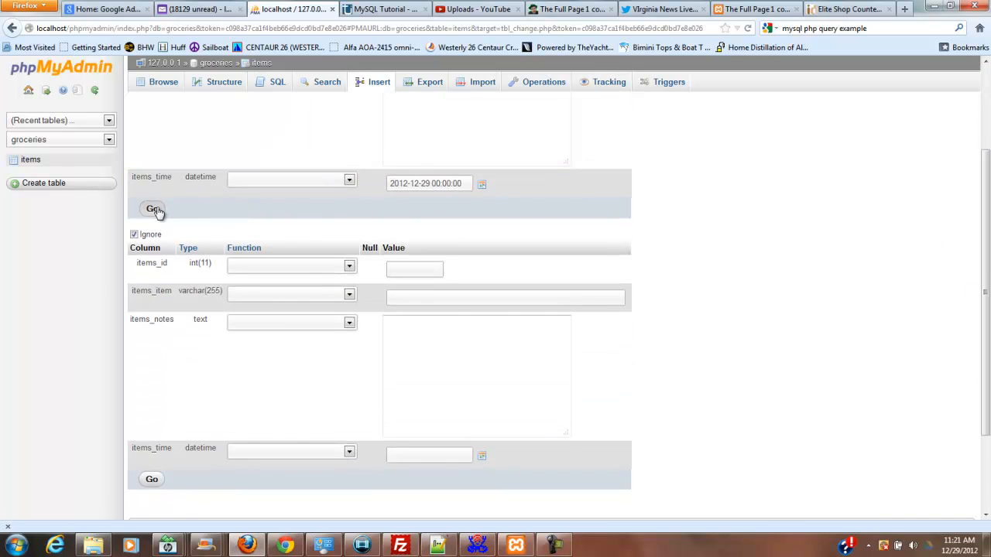
pyautogui.click(152, 209)
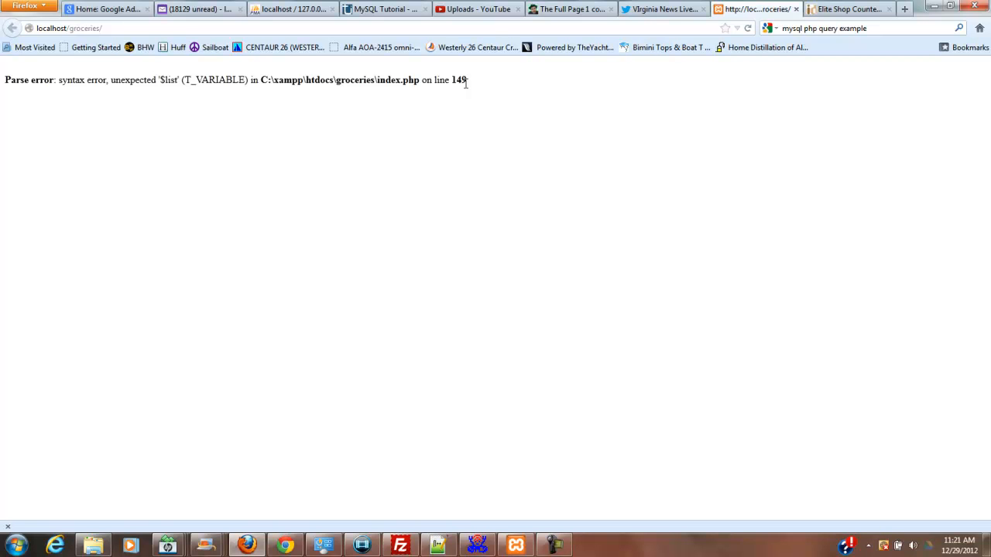
# Return to index.php in Notepad++ after the groceries page shows the line-149 parse error.
pyautogui.click(437, 545)
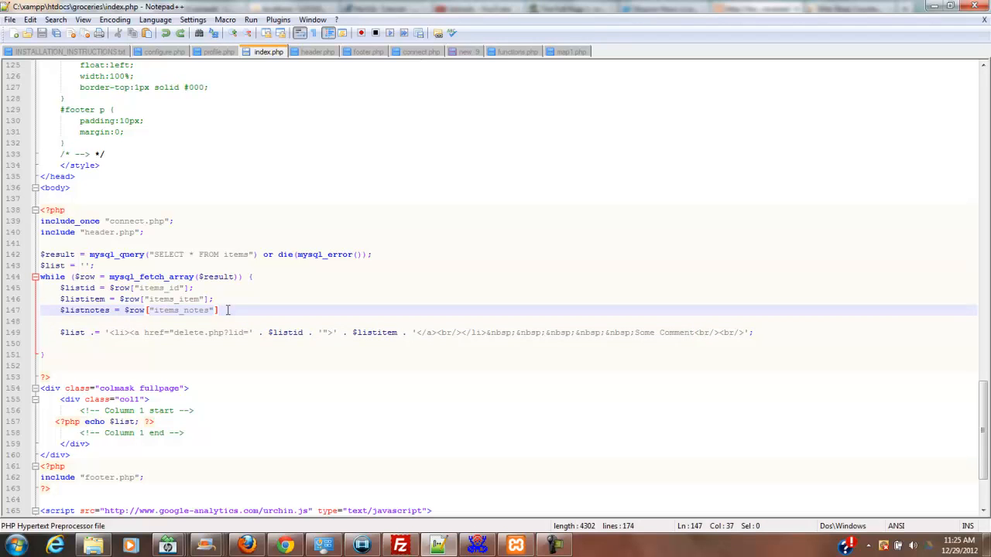
# End the $listnotes assignment on line 147 with a semicolon and switch to Firefox to test.
pyautogui.write(';')
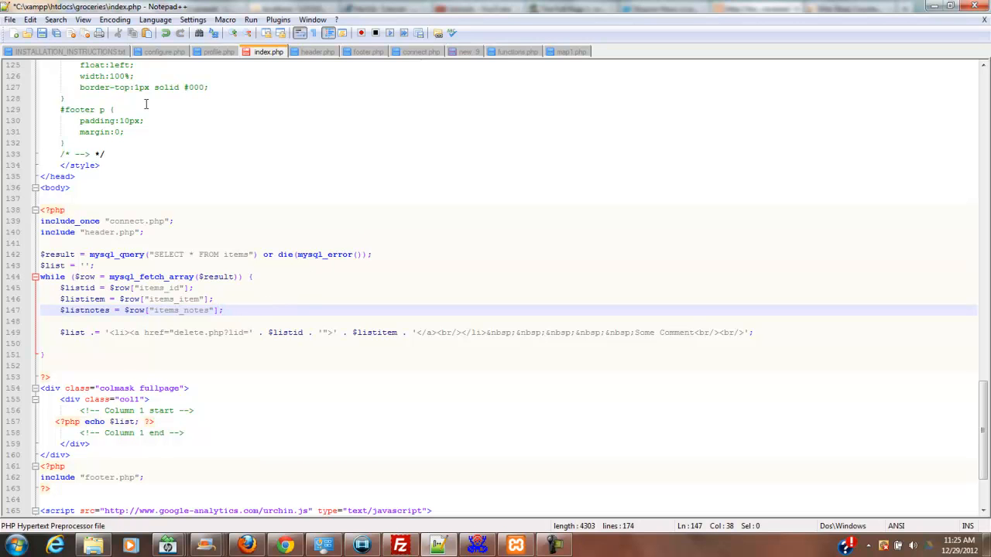
pyautogui.click(10, 19)
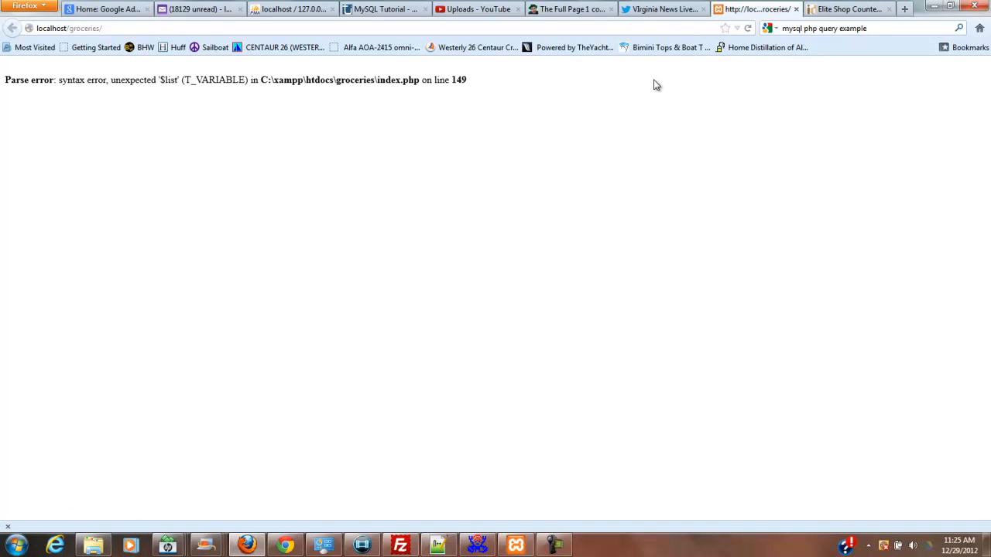
# Reload the groceries page to see Bread, Milk and Coffee listed, then return to the editor.
pyautogui.click(746, 28)
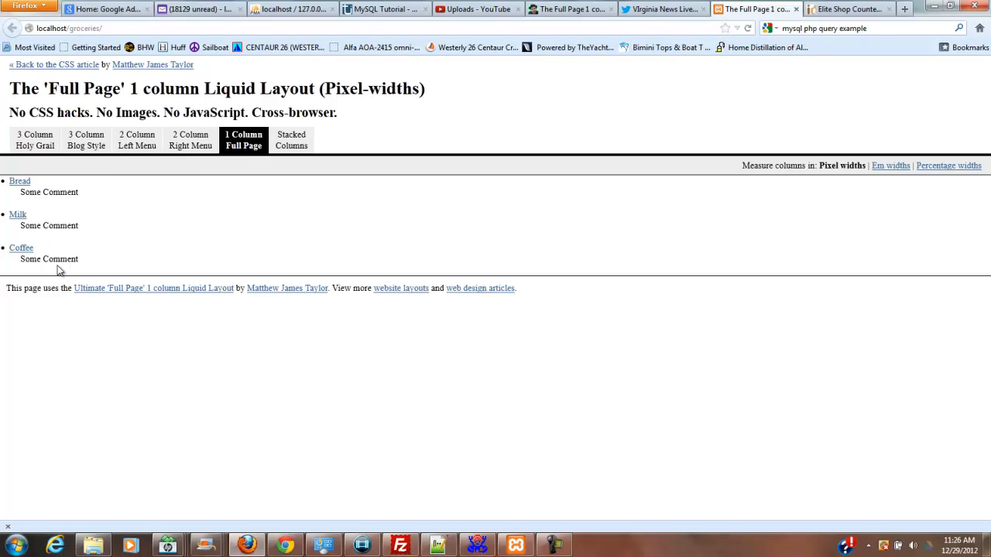
pyautogui.moveTo(246, 545)
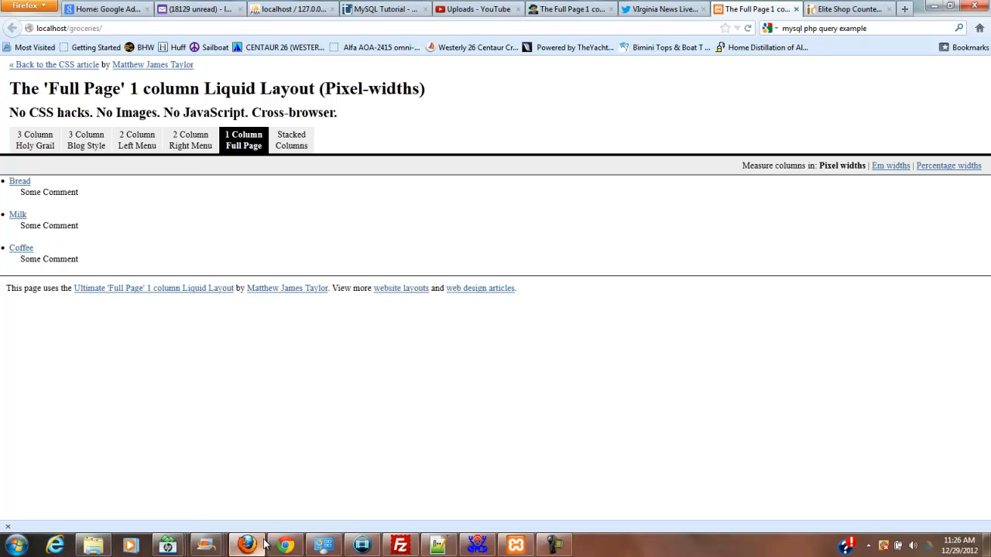
pyautogui.moveTo(284, 545)
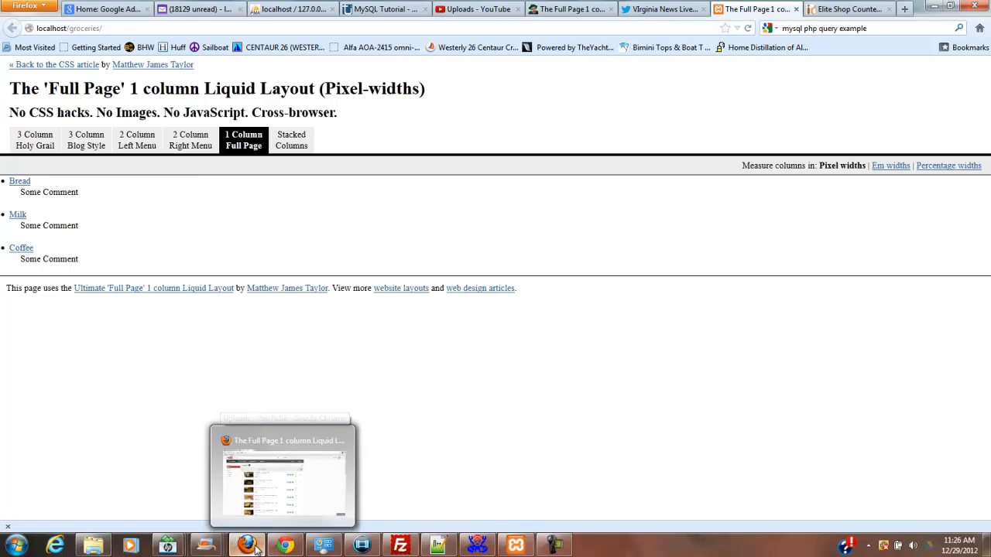
pyautogui.click(438, 545)
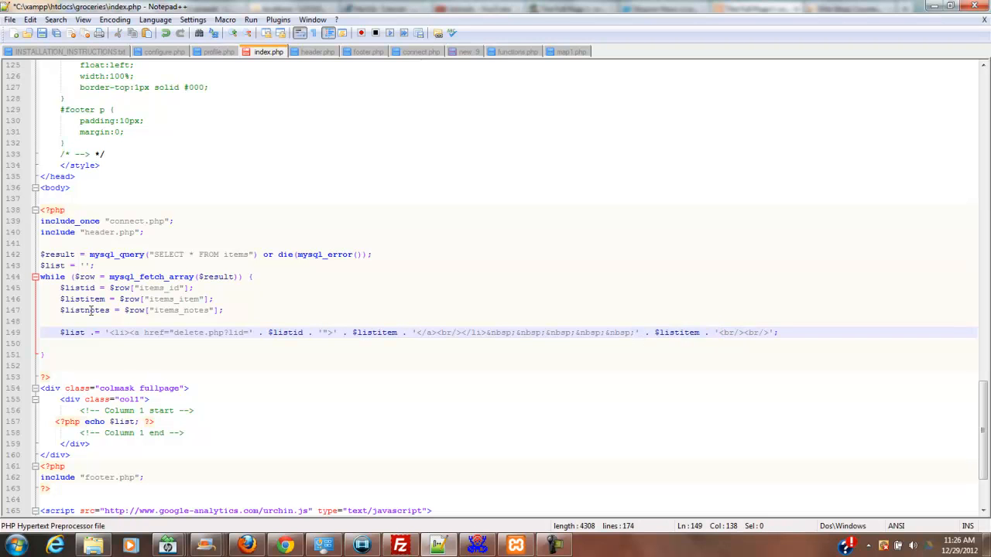
pyautogui.moveTo(699, 332)
pyautogui.write('n')
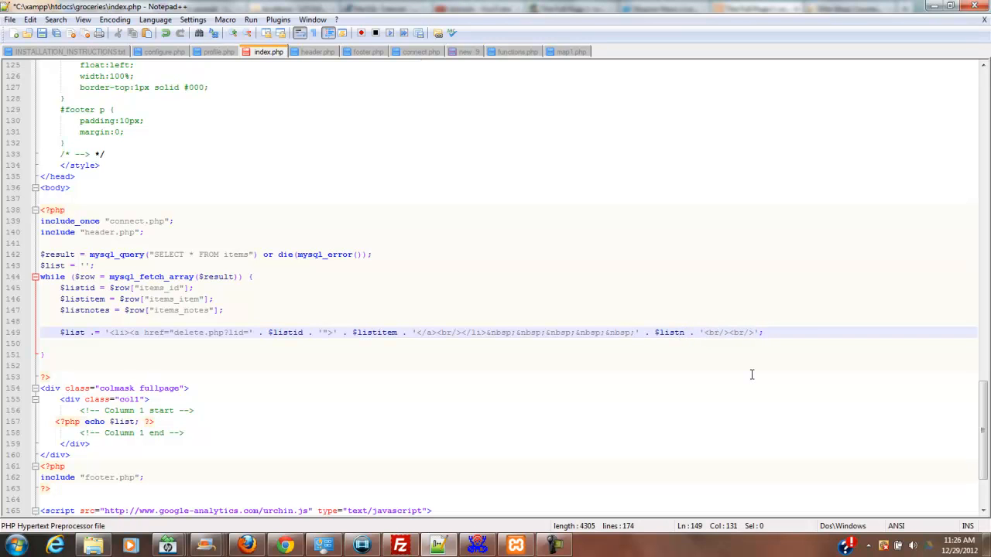
# Replace 'Some Comment' on line 149 with $listnotes followed by '<br/><br/>'.
pyautogui.write('otes')
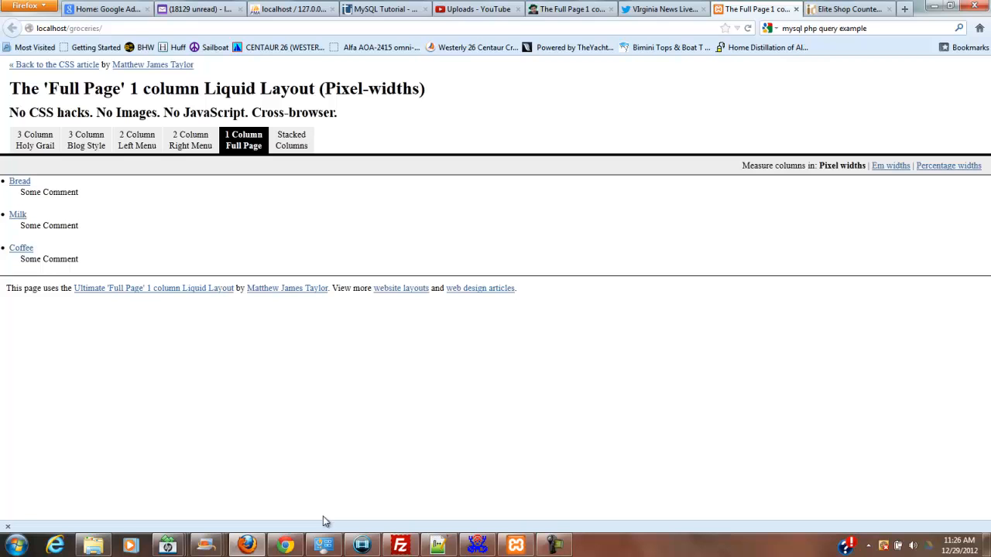
# Reload the groceries page so Coffee's stay-awake note appears beneath it.
pyautogui.click(747, 28)
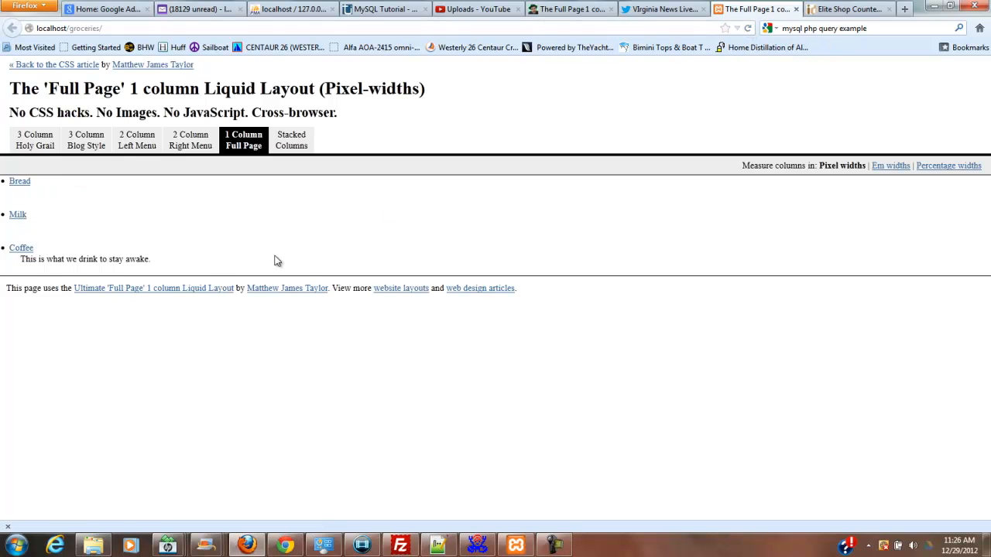
pyautogui.moveTo(17, 213)
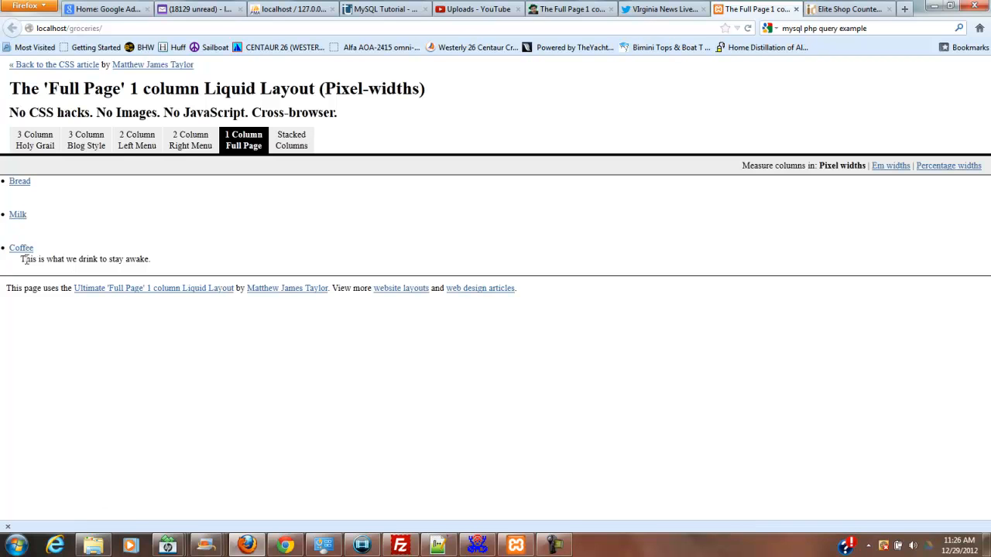
pyautogui.moveTo(121, 269)
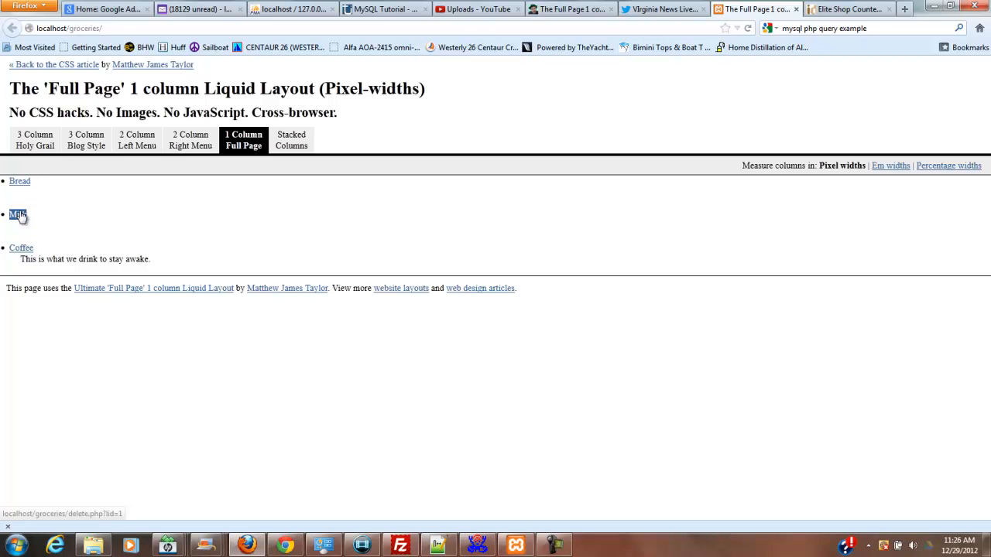
pyautogui.moveTo(22, 248)
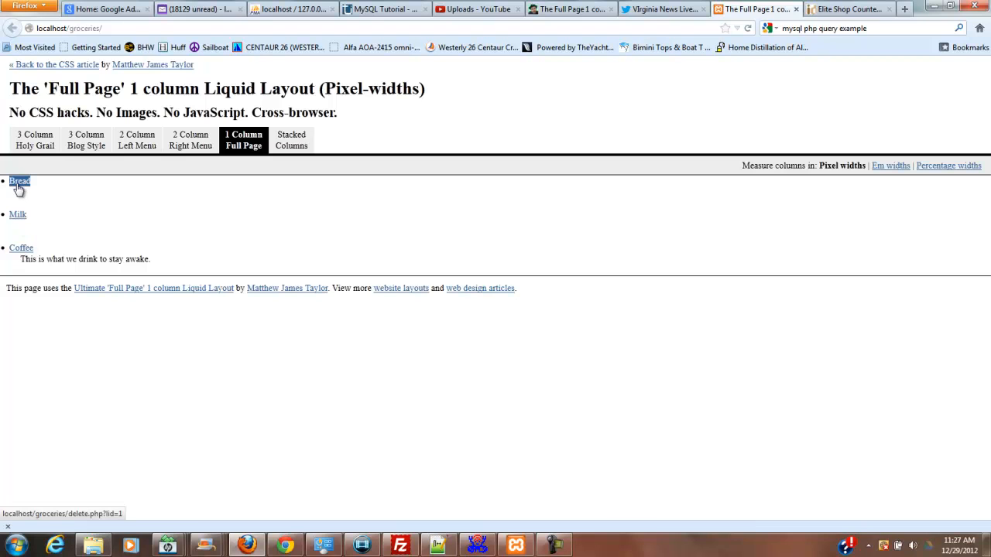
pyautogui.moveTo(434, 437)
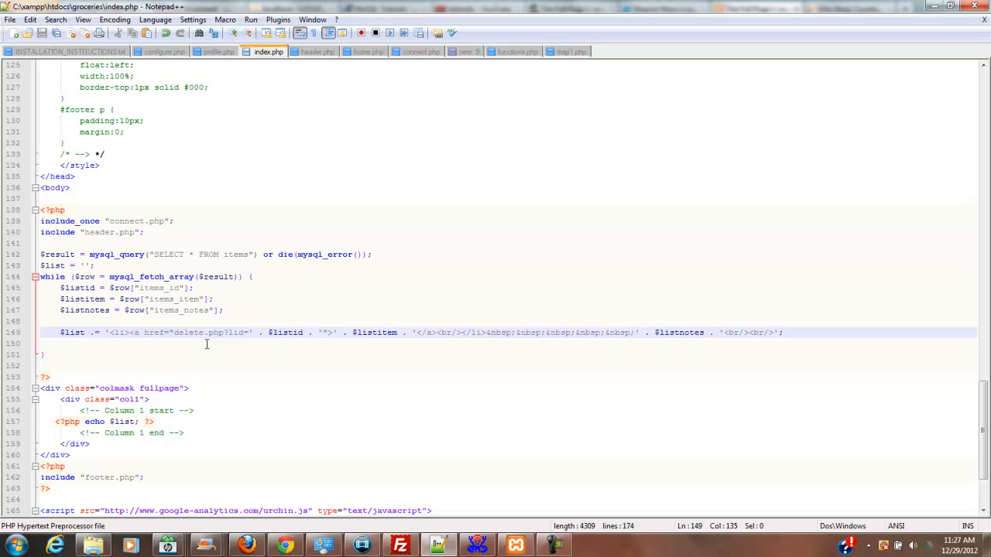
pyautogui.moveTo(223, 344)
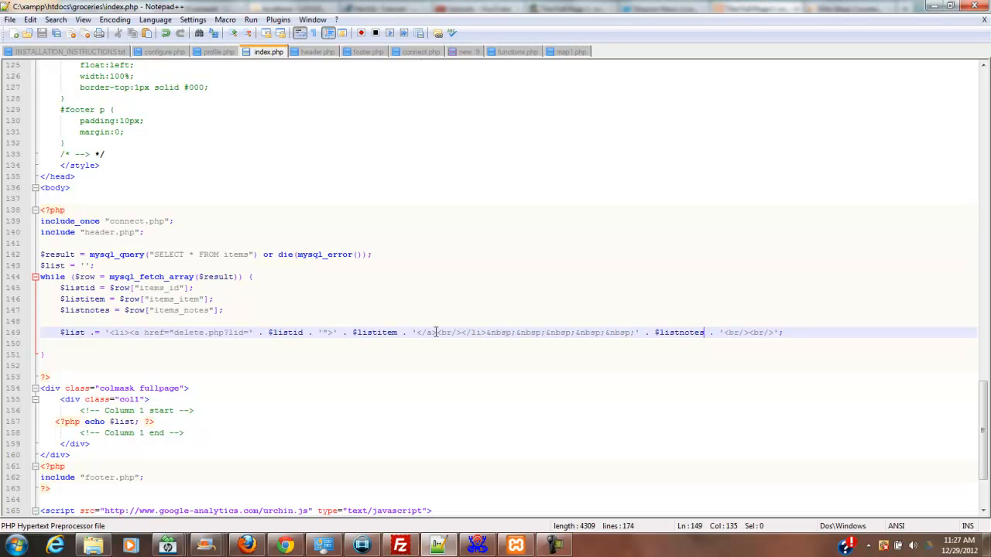
pyautogui.moveTo(377, 336)
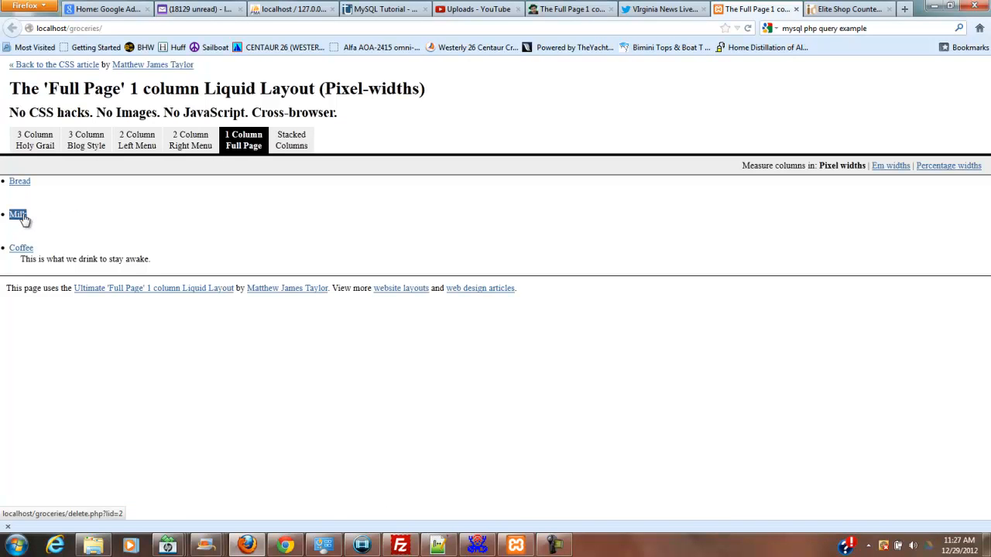
pyautogui.click(22, 248)
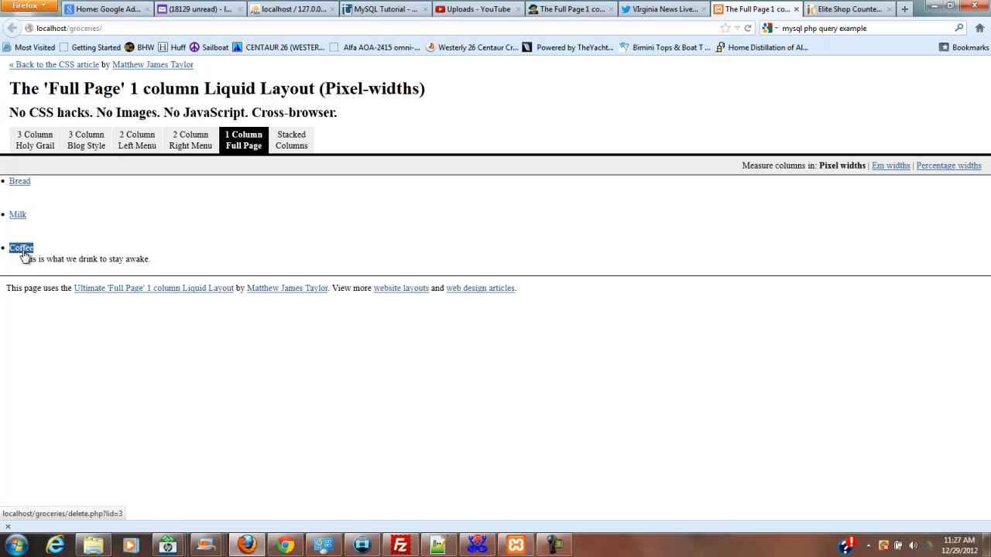
pyautogui.moveTo(109, 261)
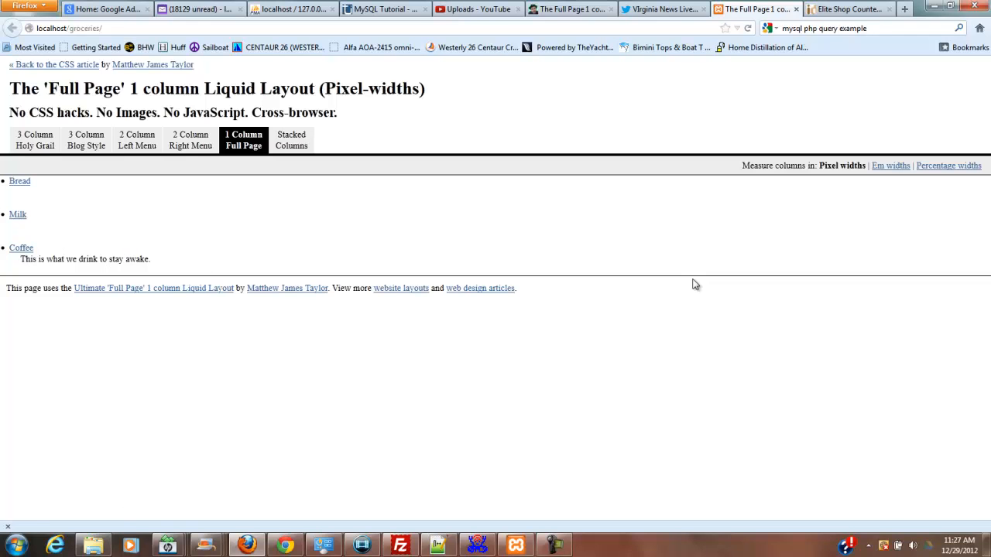
pyautogui.moveTo(763, 297)
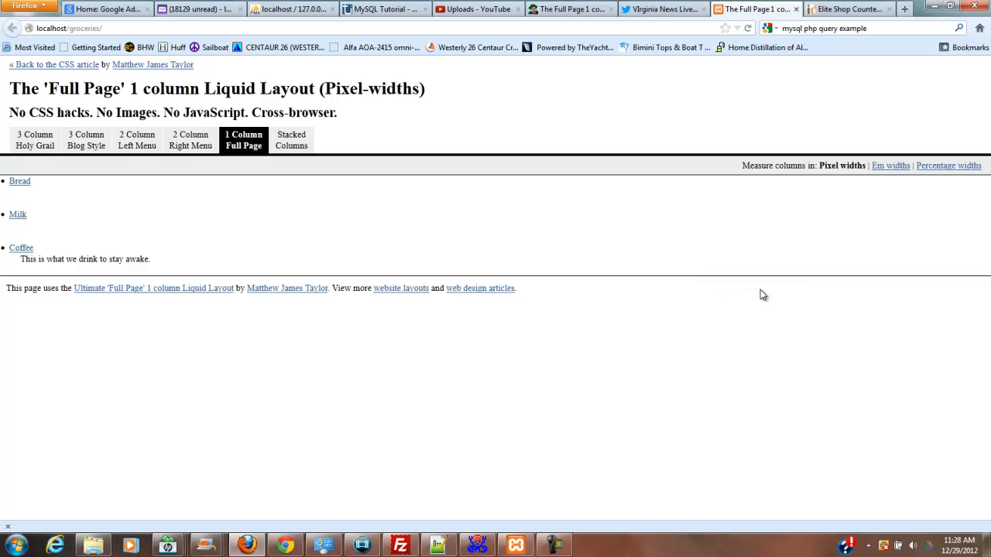
pyautogui.moveTo(520, 508)
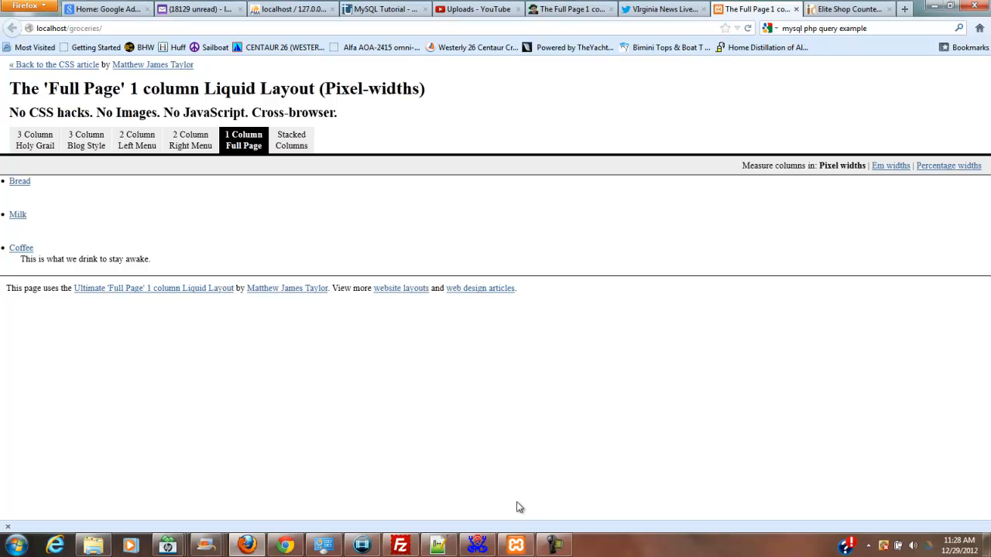
pyautogui.moveTo(659, 478)
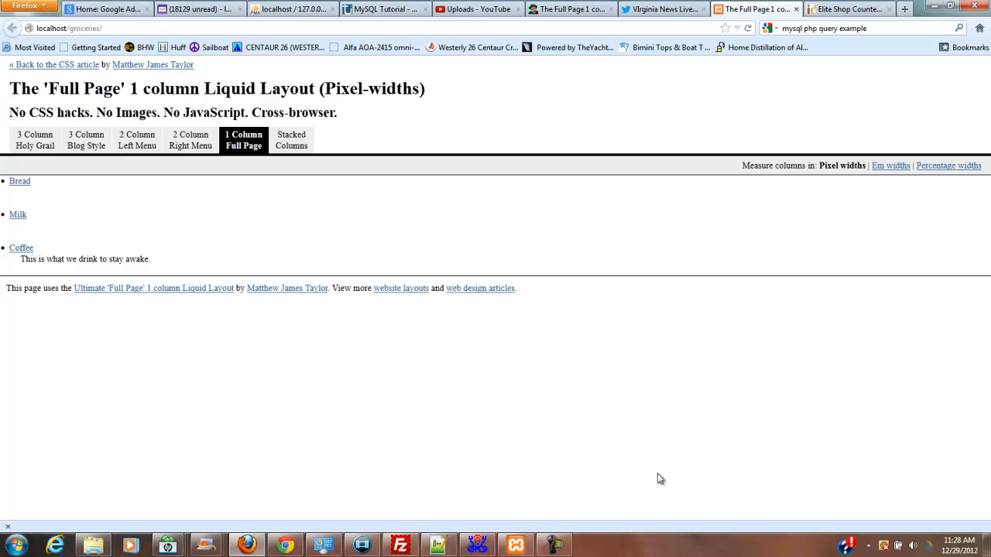